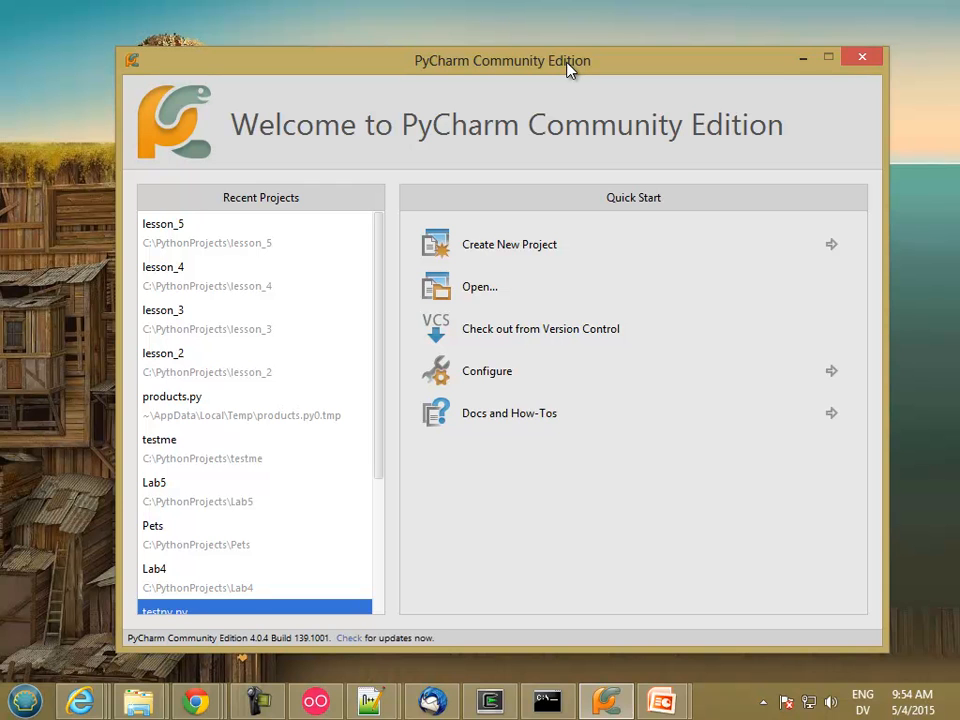
{"action": "mouse_move", "coordinate": [528, 250]}
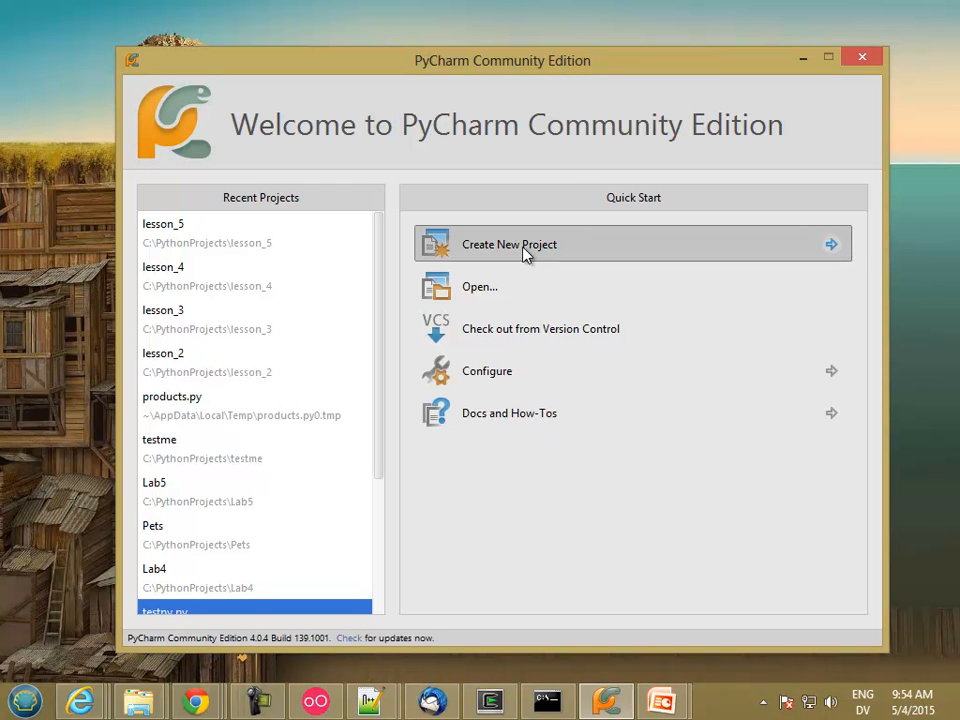
Create a new project named lesson_6 from the Welcome screen.
{"action": "left_click", "coordinate": [508, 244]}
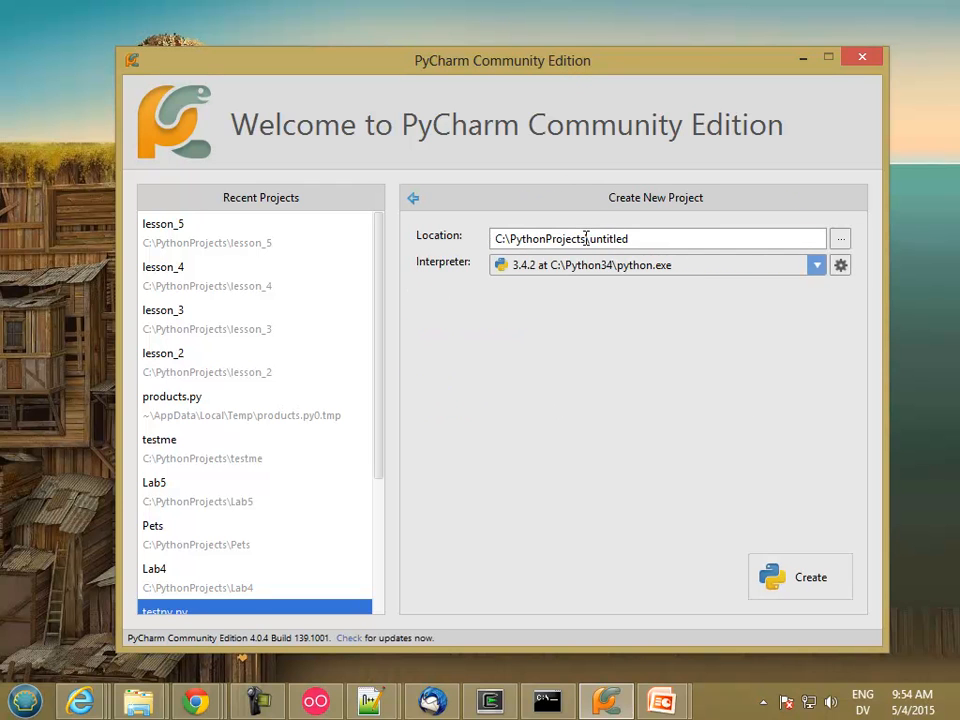
{"action": "double_click", "coordinate": [608, 238]}
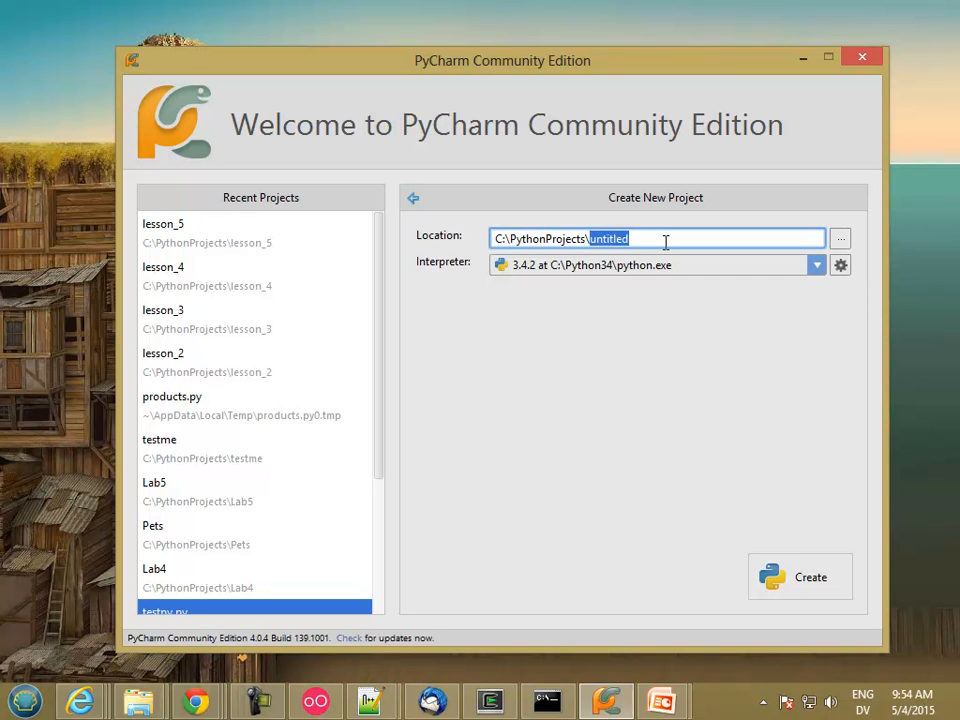
{"action": "type", "text": "lesson_"}
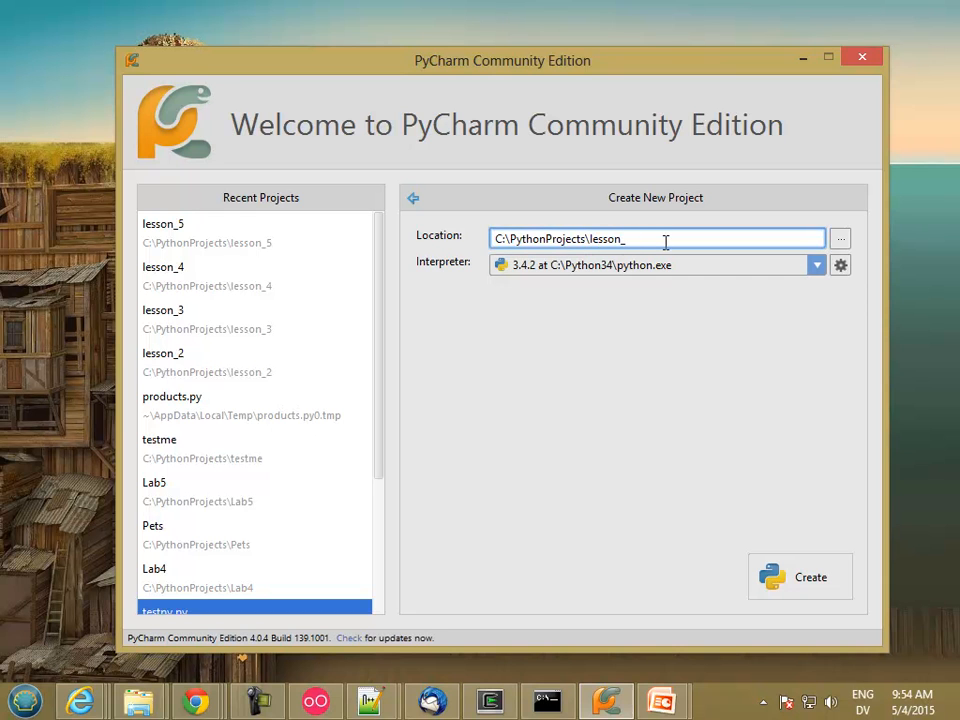
{"action": "type", "text": "6"}
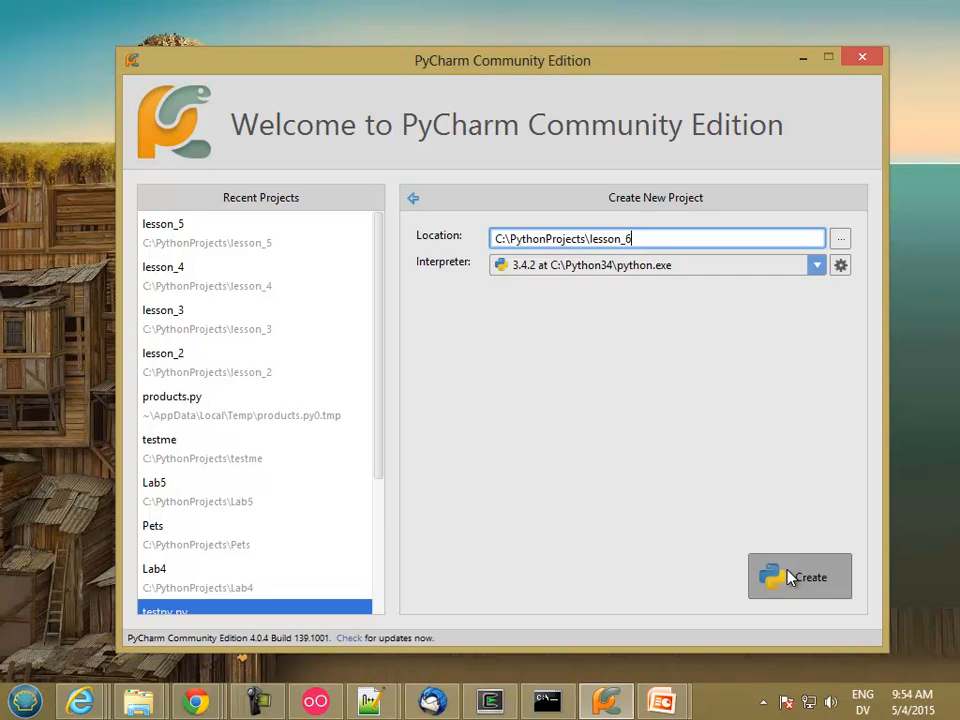
{"action": "left_click", "coordinate": [800, 576]}
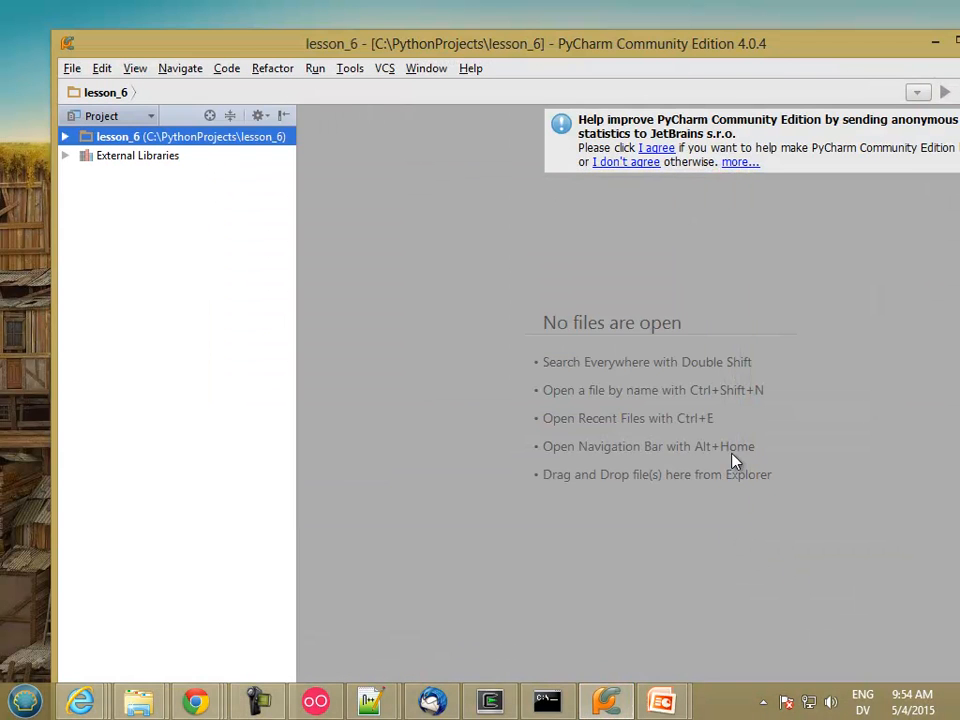
Add a Python file named lesson_6.py to the project via New > Python File.
{"action": "left_click", "coordinate": [900, 30]}
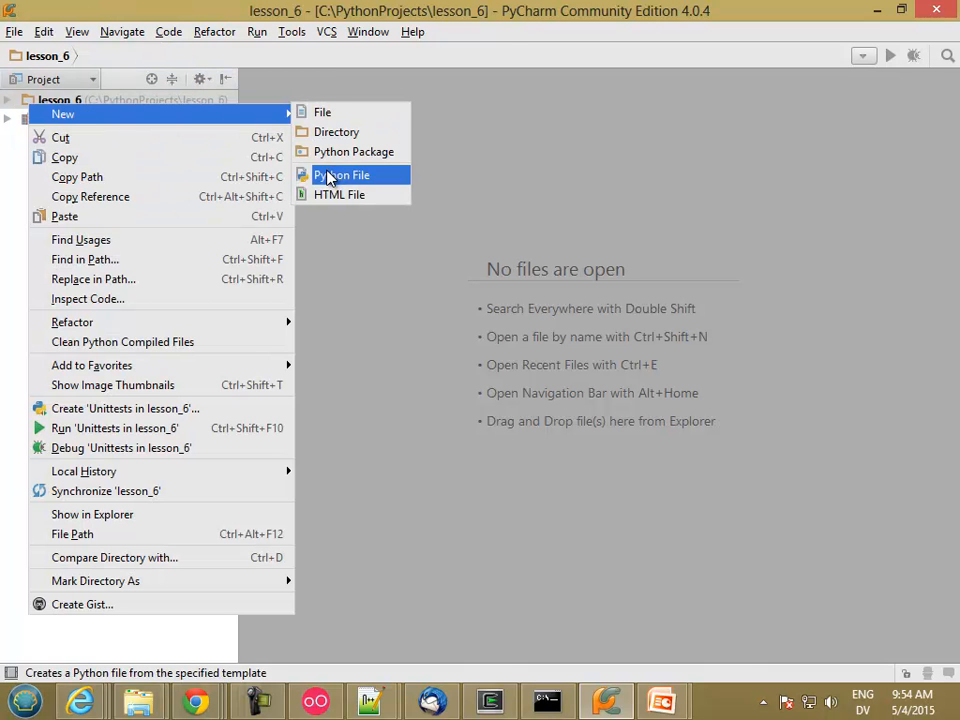
{"action": "left_click", "coordinate": [340, 176]}
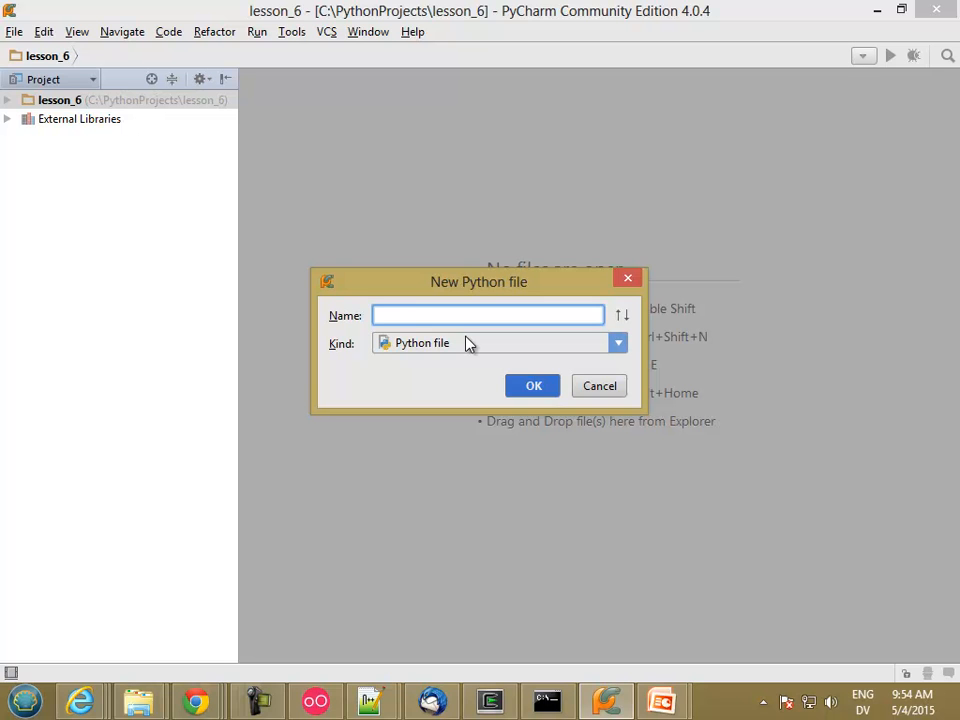
{"action": "type", "text": "lesson_"}
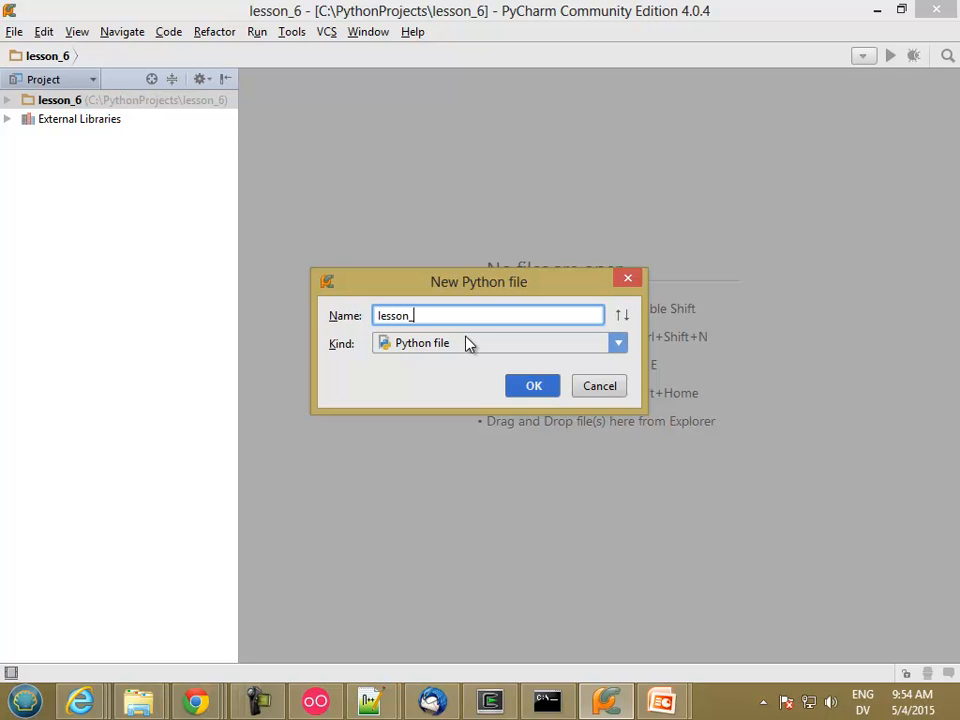
{"action": "left_click", "coordinate": [532, 386]}
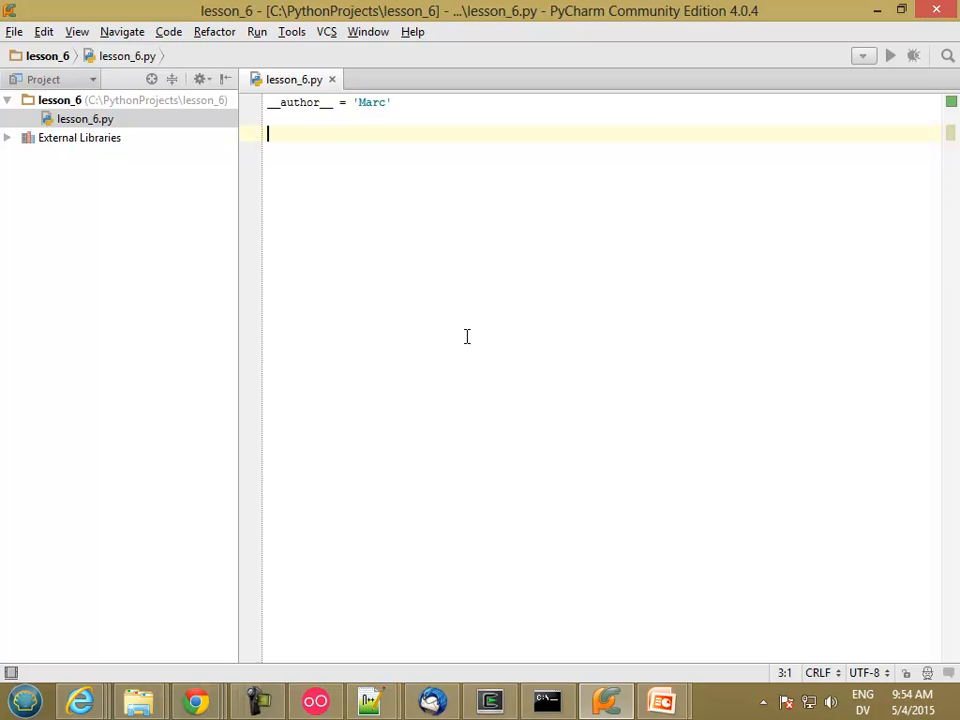
Write import math and print(math.pi) in lesson_6.py, correcting the autocompleted pi.
{"action": "type", "text": "import"}
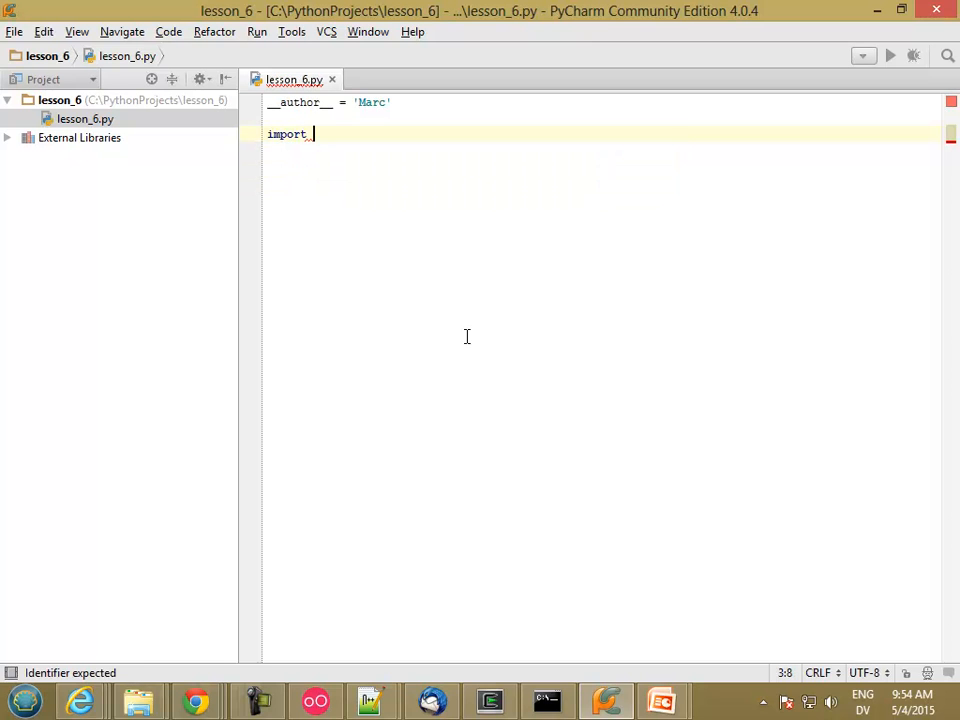
{"action": "type", "text": "math"}
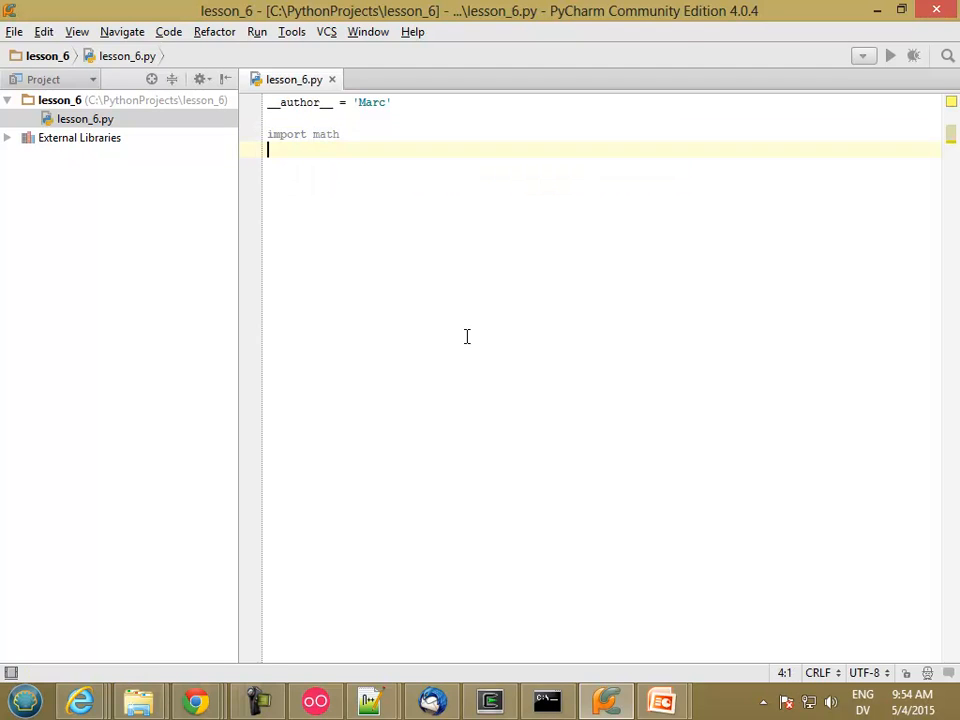
{"action": "mouse_move", "coordinate": [328, 134]}
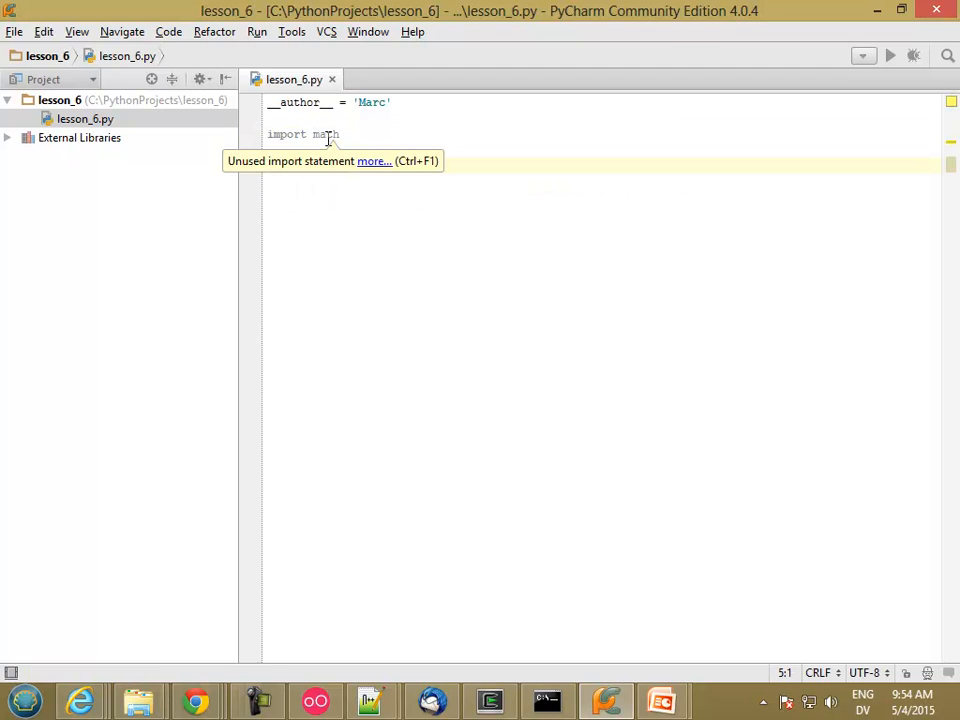
{"action": "mouse_move", "coordinate": [388, 148]}
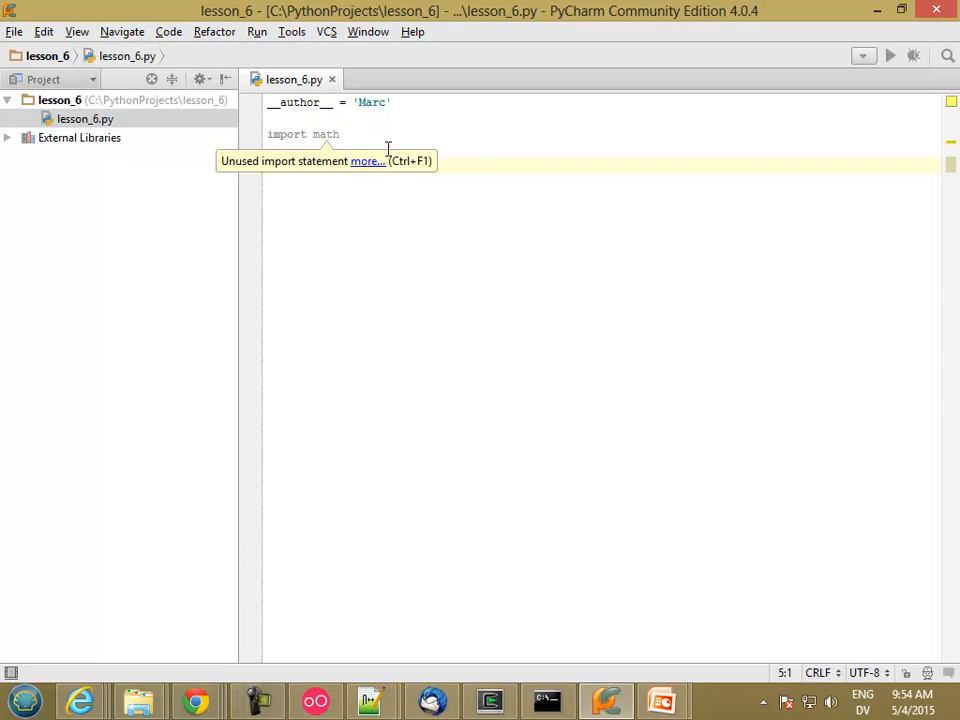
{"action": "type", "text": "print(math.PI"}
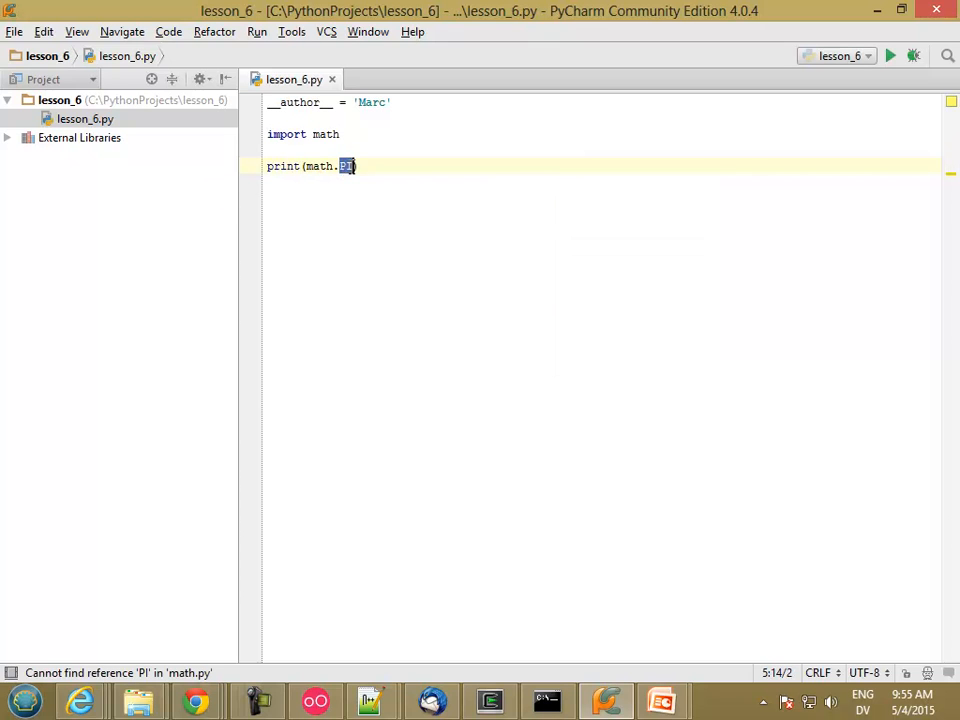
{"action": "key", "text": "Backspace"}
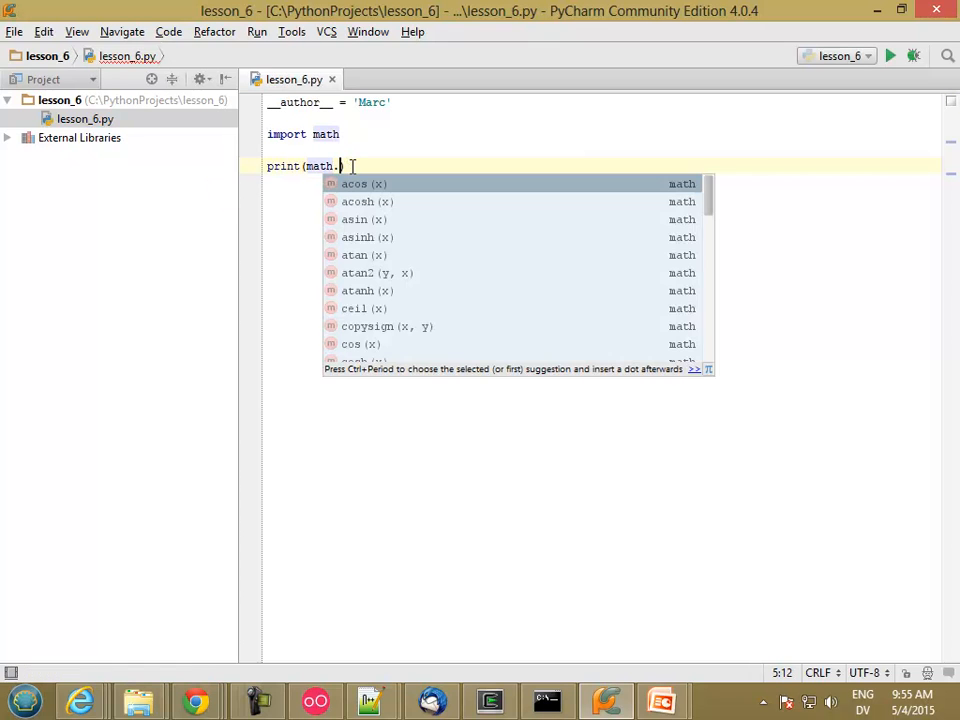
{"action": "type", "text": "pi"}
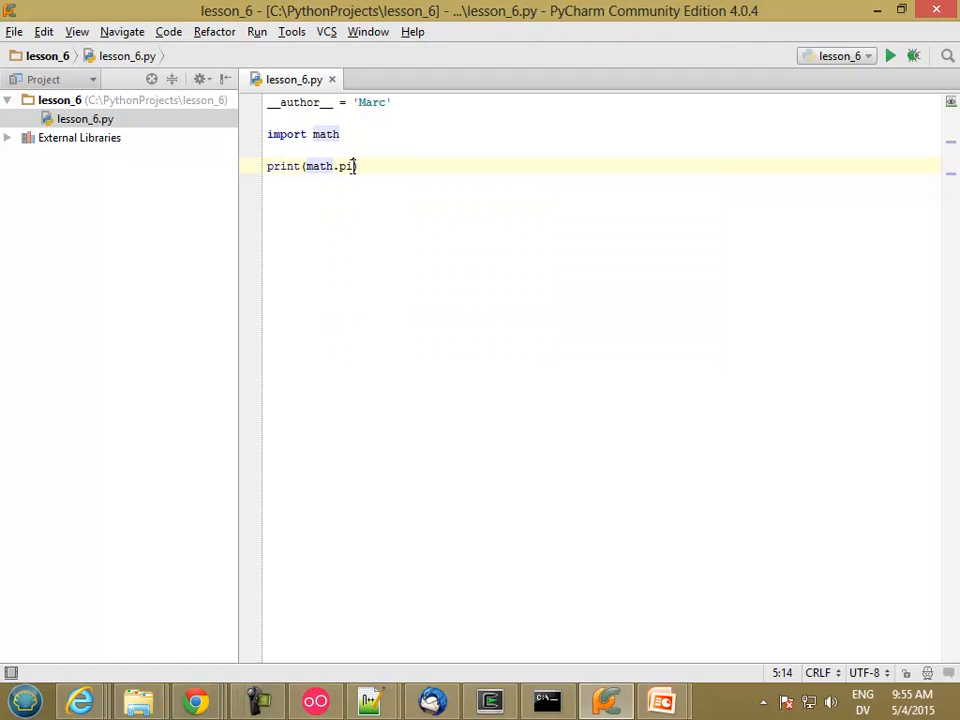
{"action": "type", "text": ")"}
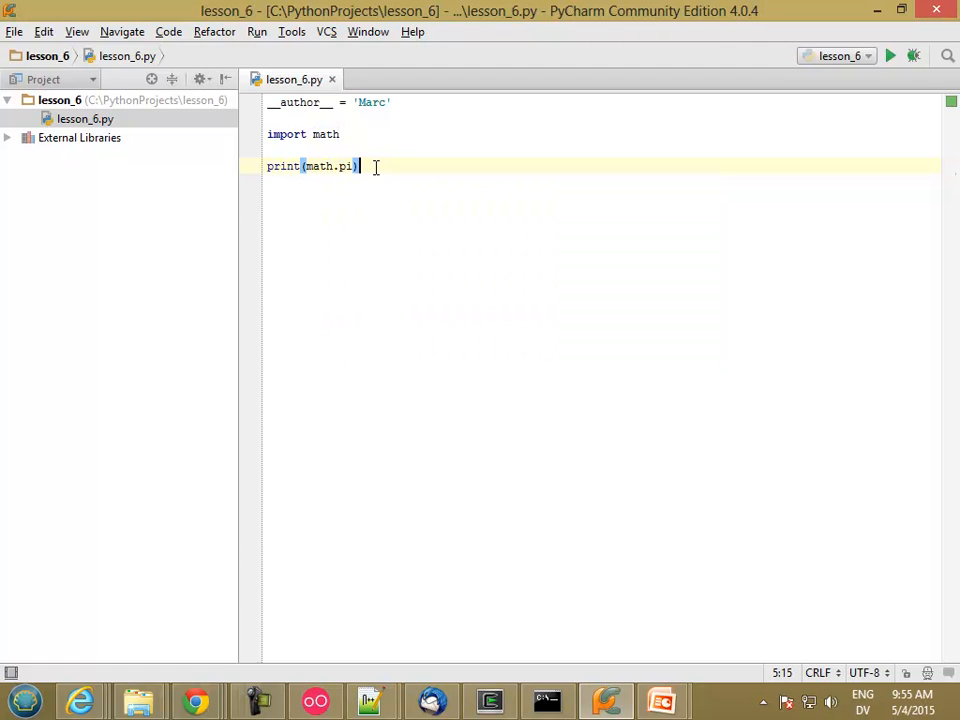
{"action": "left_click", "coordinate": [256, 32]}
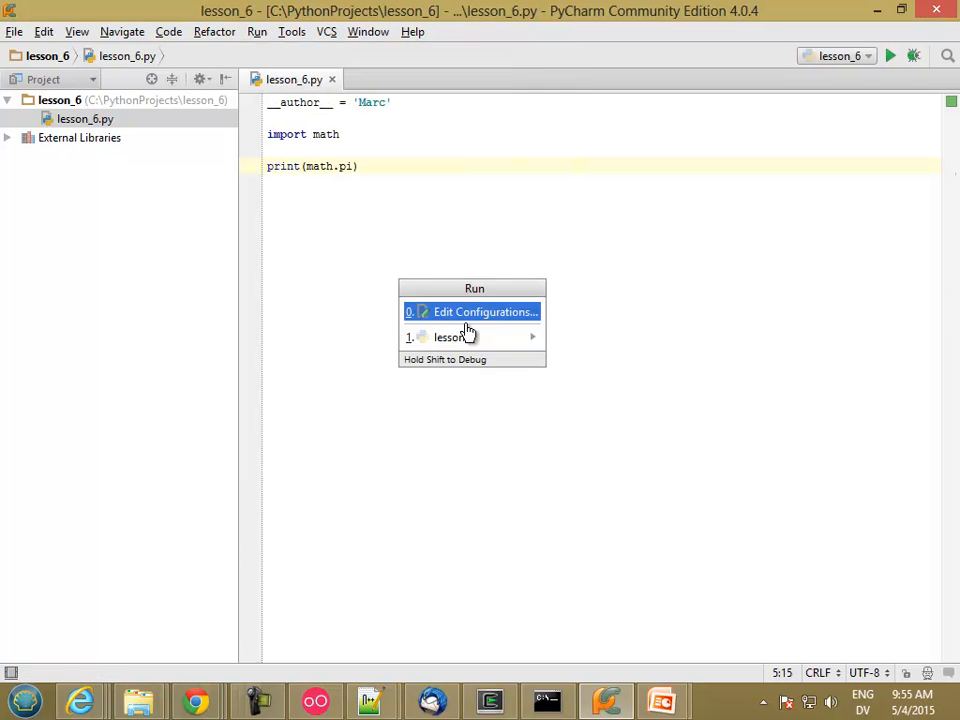
Run lesson_6 from the Run popup so it prints 3.141592653589793.
{"action": "left_click", "coordinate": [448, 336]}
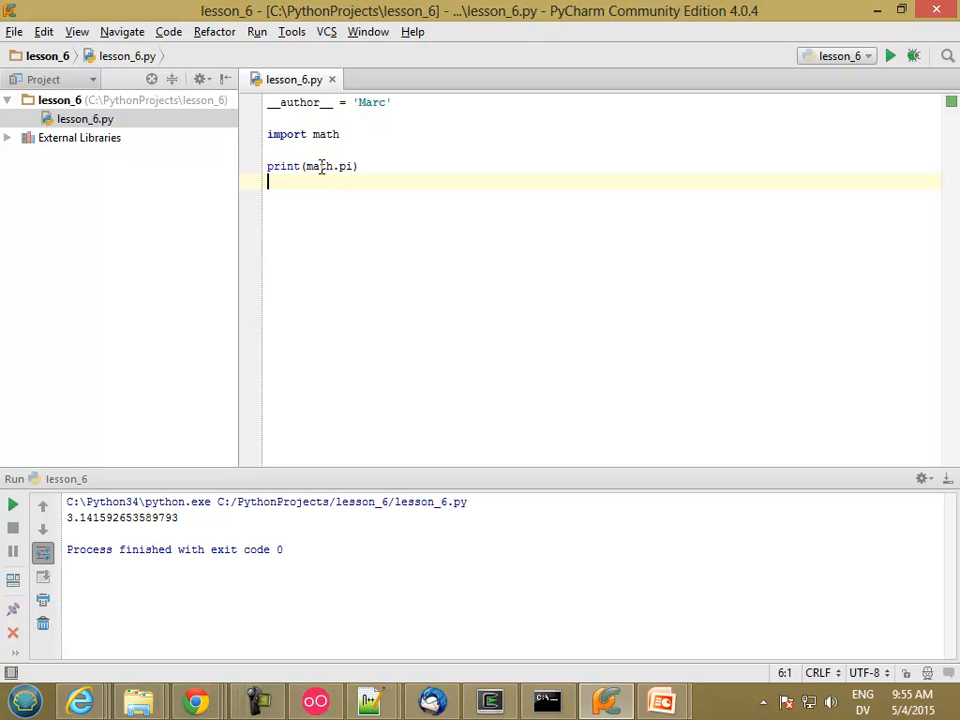
Add print(math.pow(3, 2)) using pow from autocomplete and run it.
{"action": "type", "text": "p"}
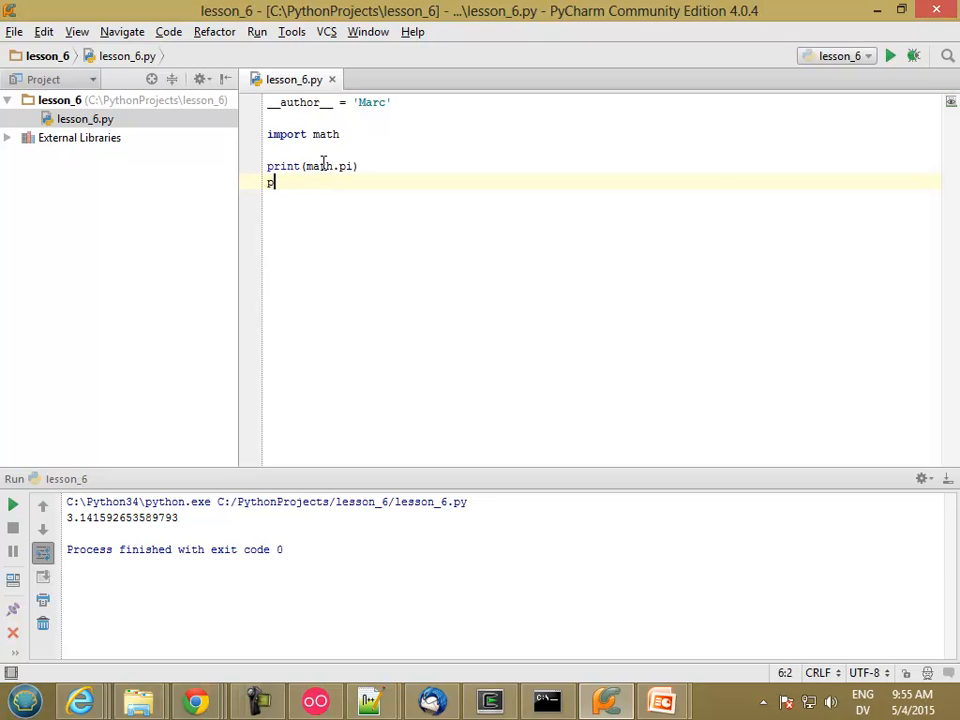
{"action": "type", "text": "print(math."}
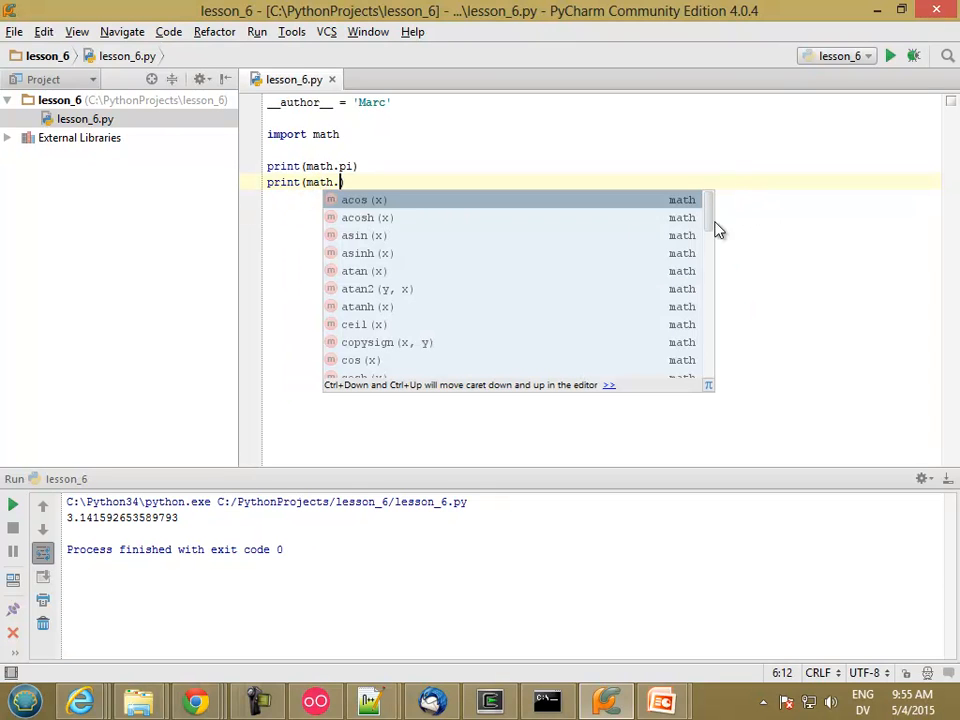
{"action": "scroll", "scroll_direction": "down", "scroll_amount": 3}
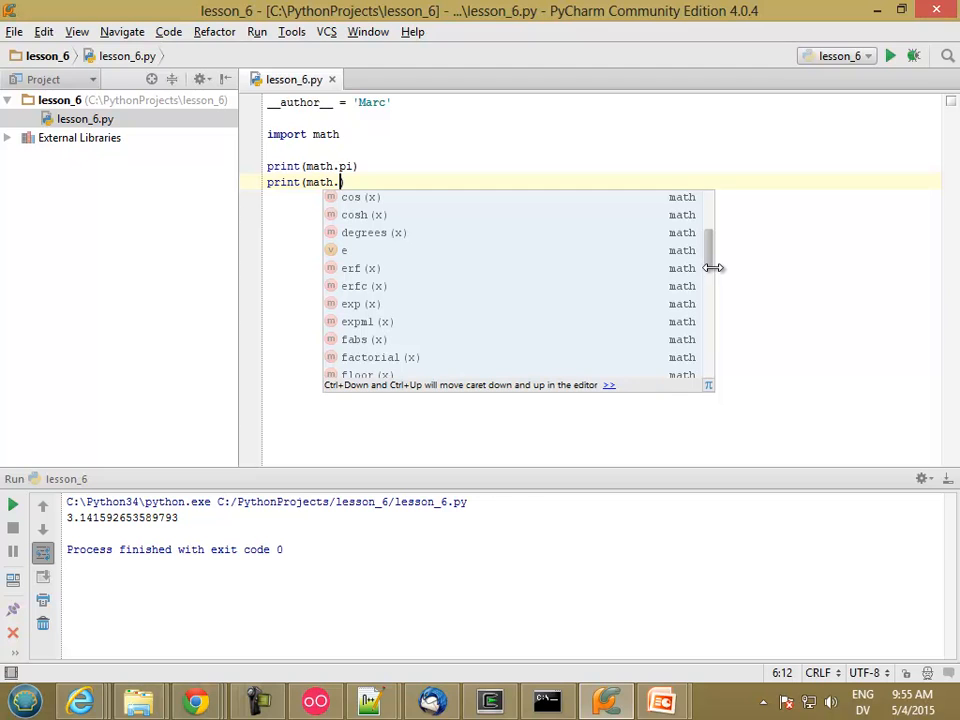
{"action": "scroll", "scroll_direction": "up", "scroll_amount": 3}
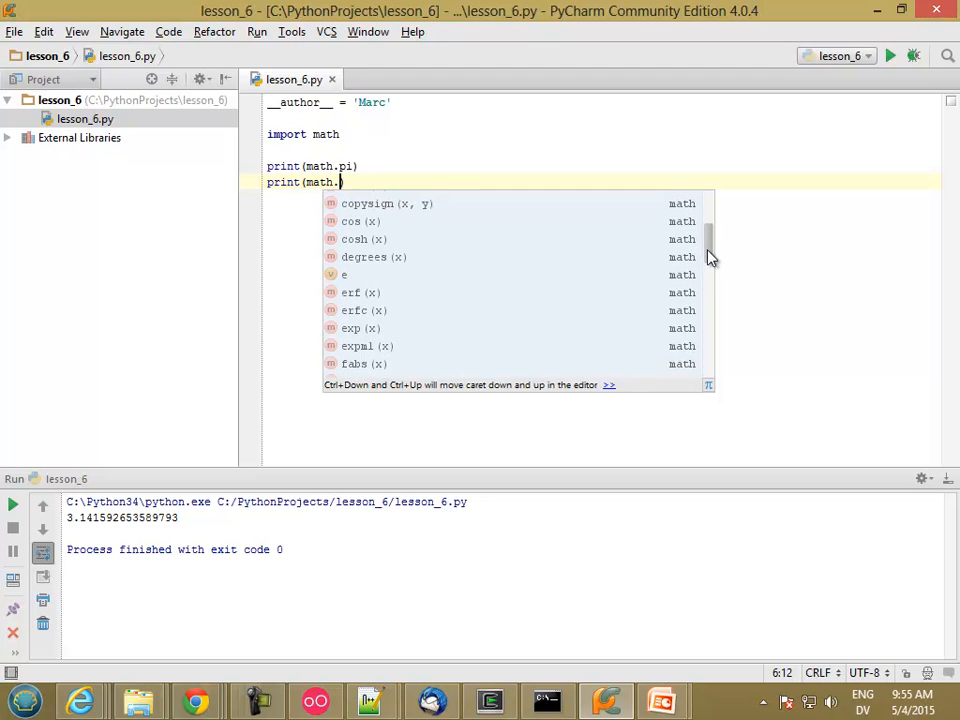
{"action": "scroll", "scroll_direction": "down", "scroll_amount": 3}
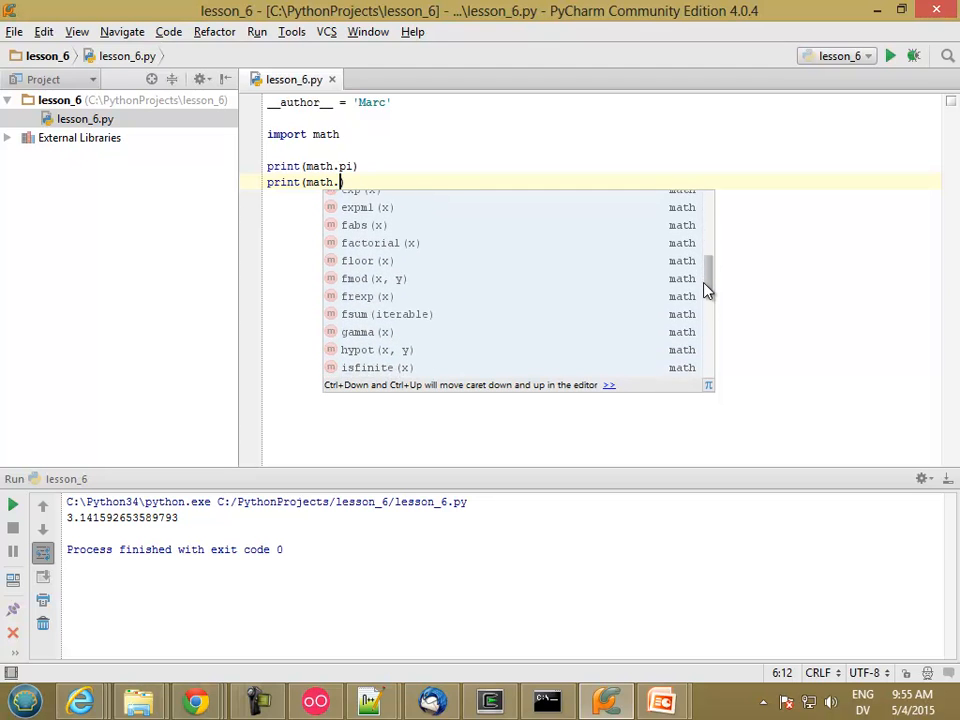
{"action": "scroll", "scroll_direction": "down", "scroll_amount": 3}
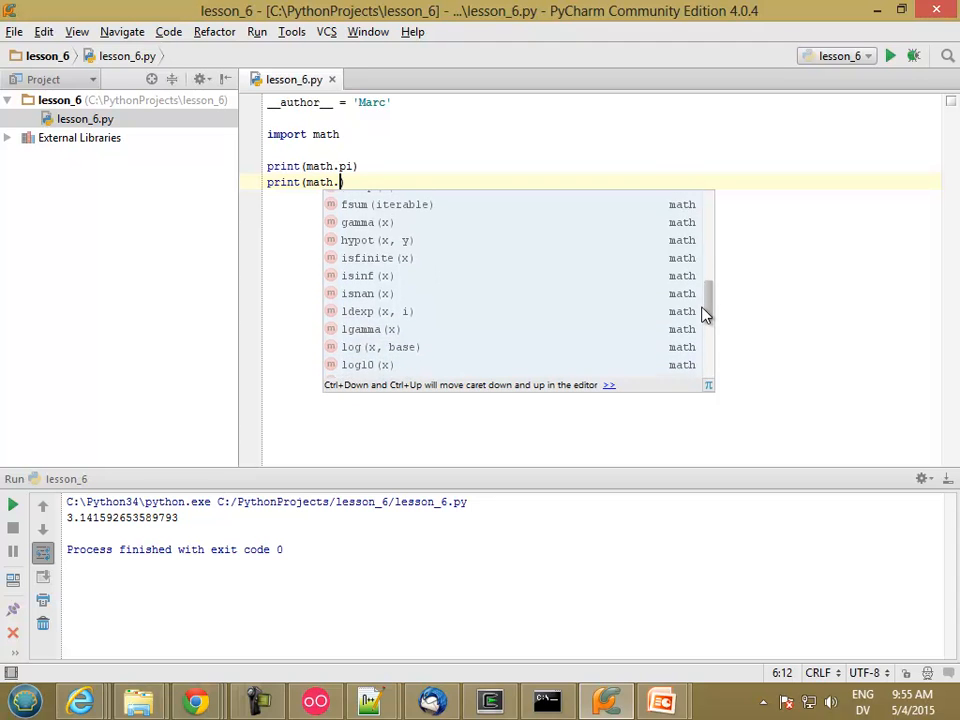
{"action": "scroll", "scroll_direction": "down", "scroll_amount": 3}
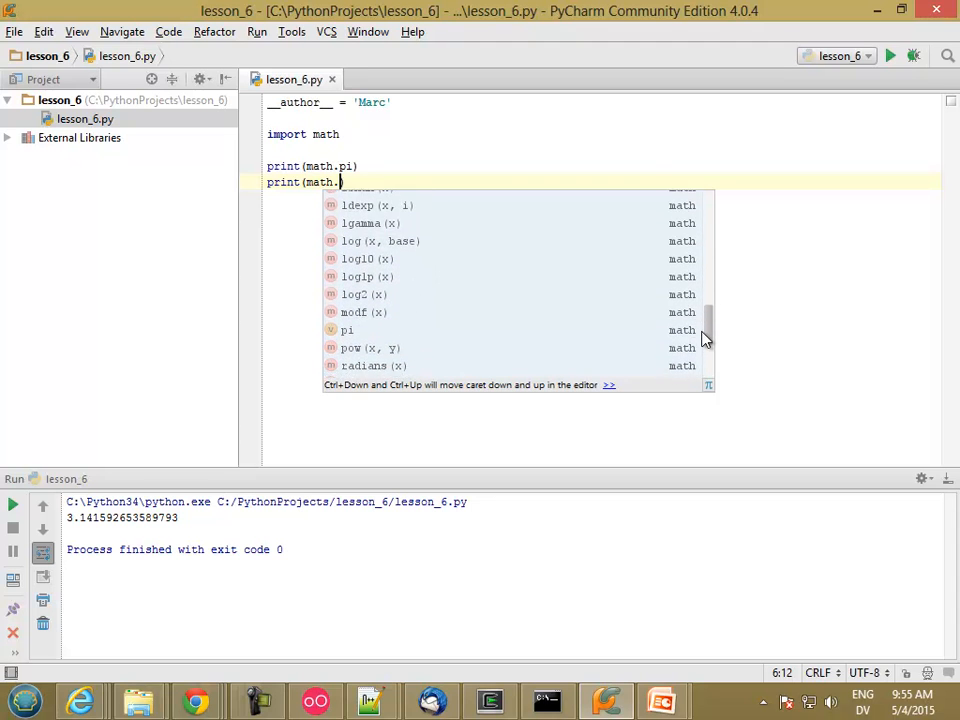
{"action": "scroll", "scroll_direction": "down", "scroll_amount": 3}
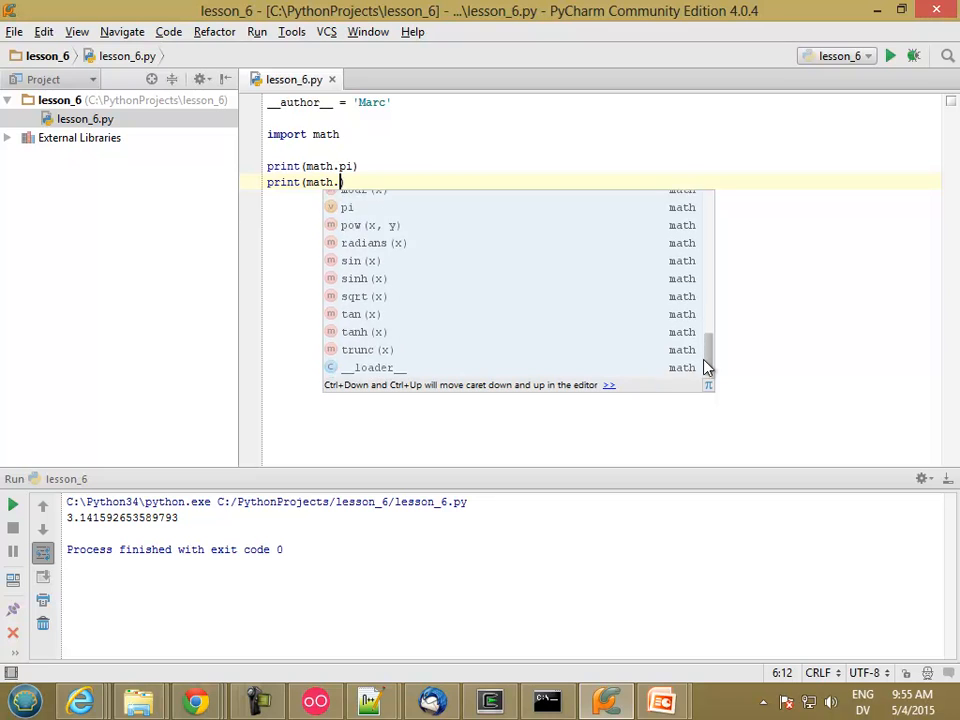
{"action": "scroll", "scroll_direction": "up", "scroll_amount": 3}
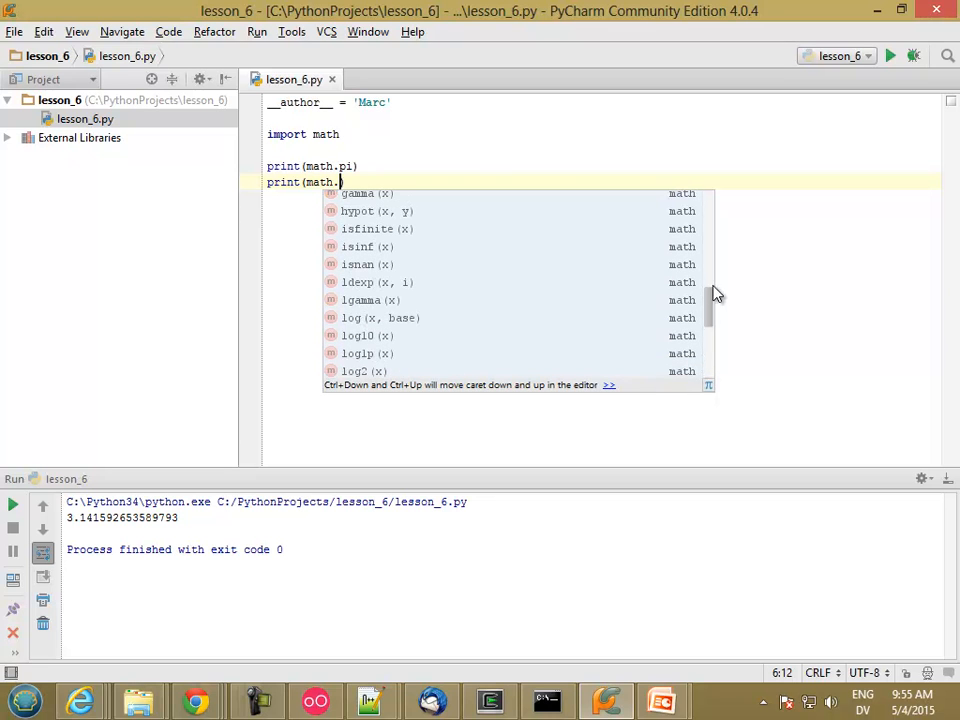
{"action": "scroll", "scroll_direction": "up", "scroll_amount": 3}
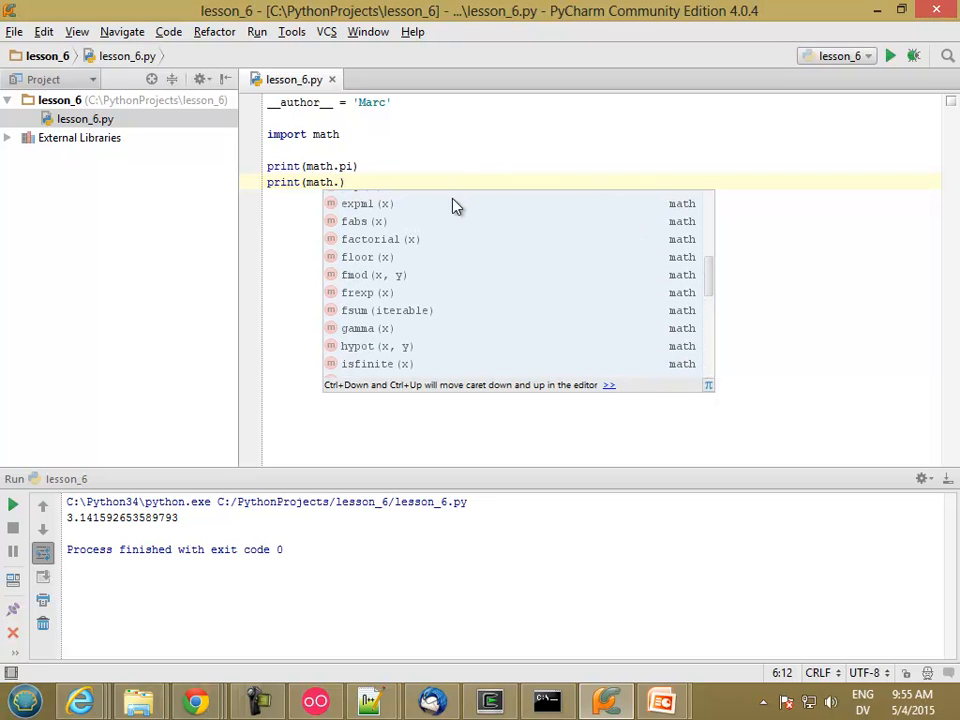
{"action": "mouse_move", "coordinate": [708, 298]}
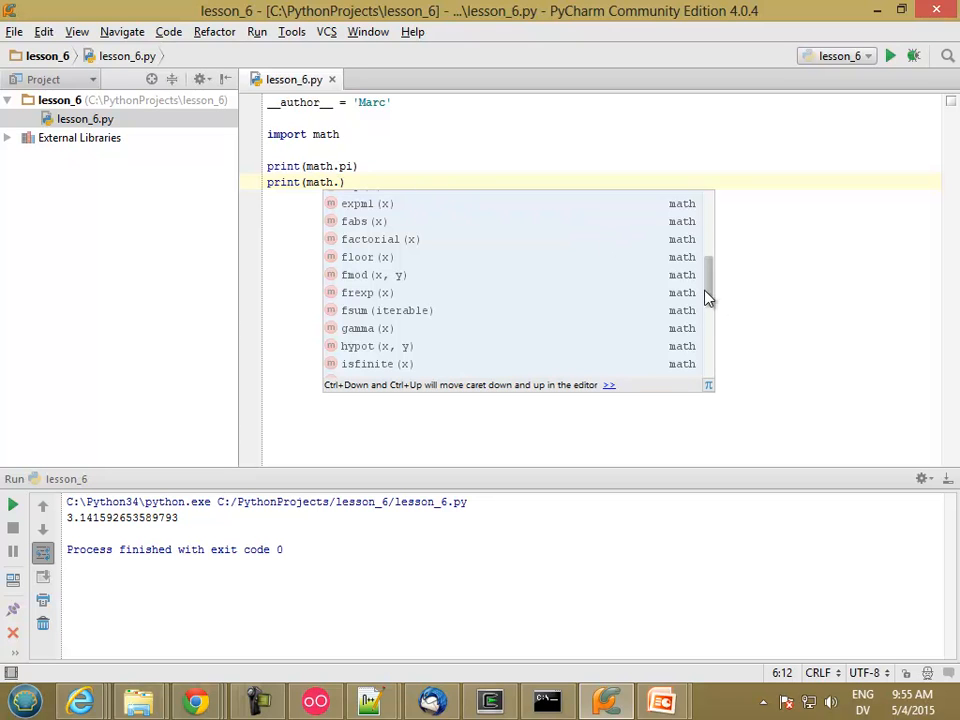
{"action": "scroll", "scroll_direction": "down", "scroll_amount": 3}
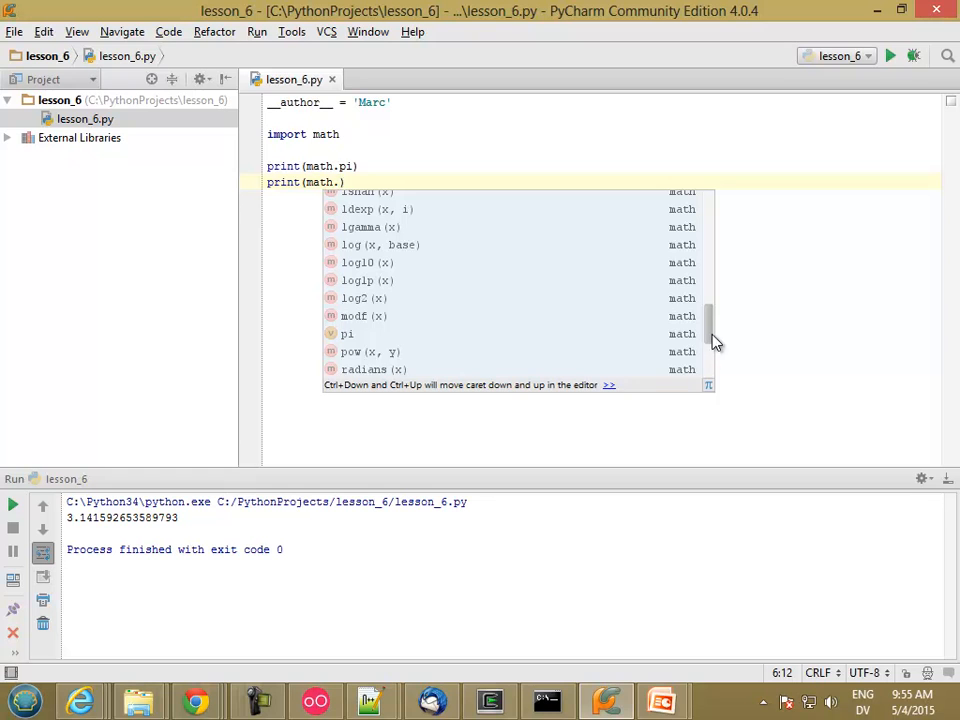
{"action": "scroll", "scroll_direction": "down", "scroll_amount": 3}
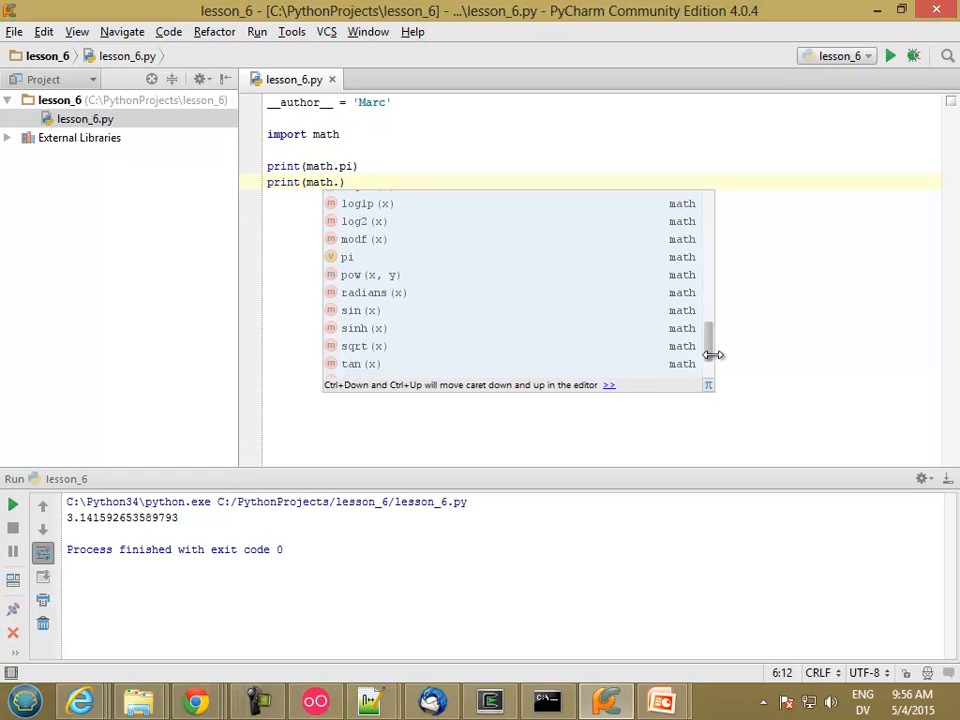
{"action": "mouse_move", "coordinate": [400, 288]}
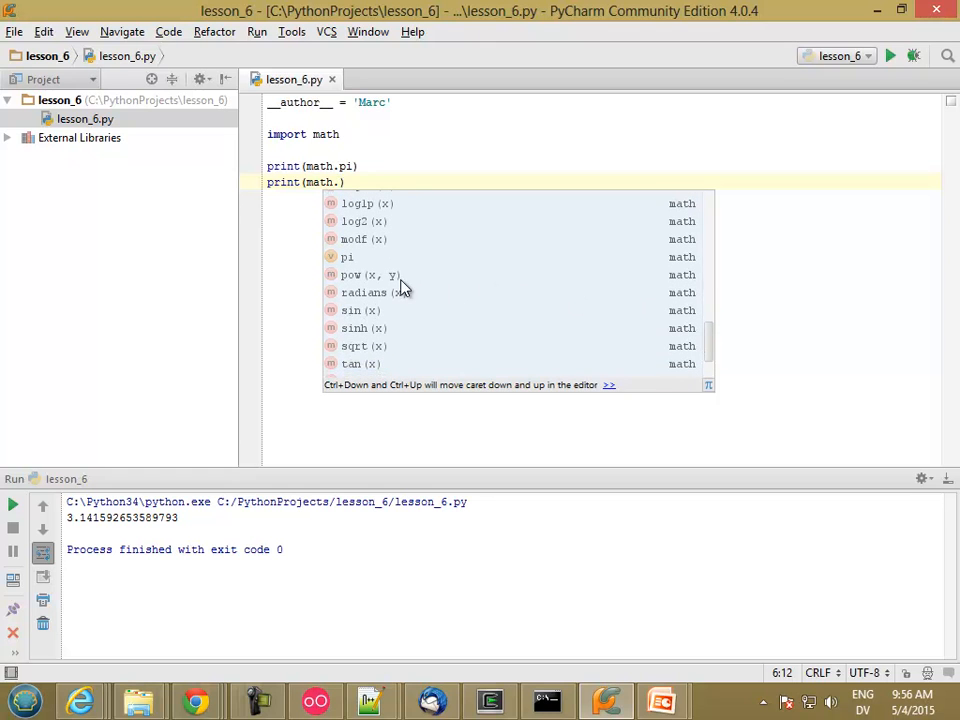
{"action": "mouse_move", "coordinate": [378, 282]}
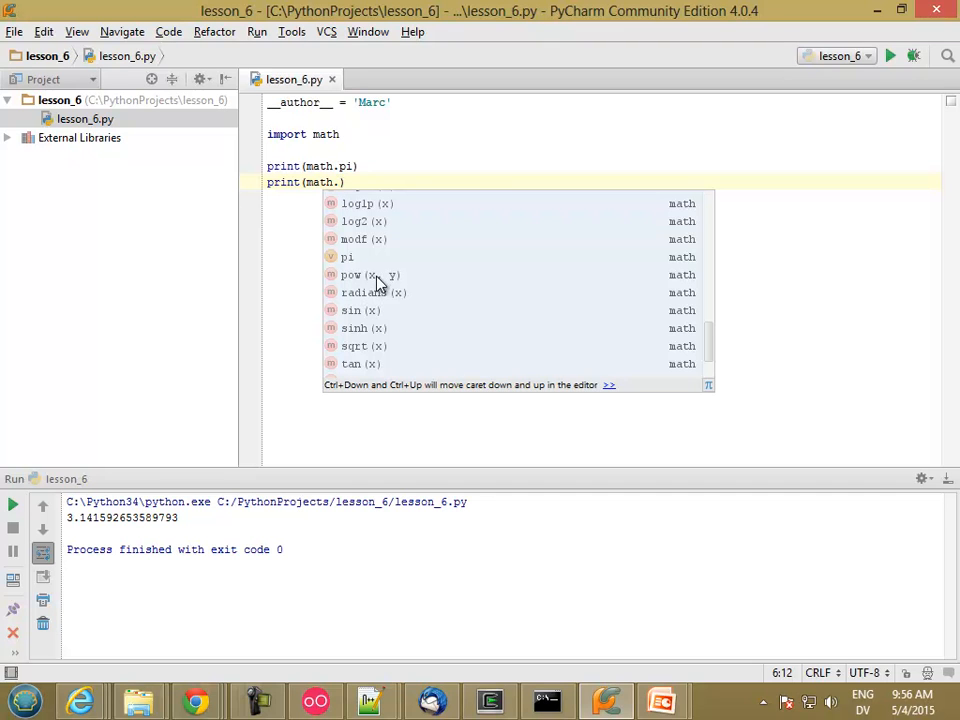
{"action": "mouse_move", "coordinate": [350, 222]}
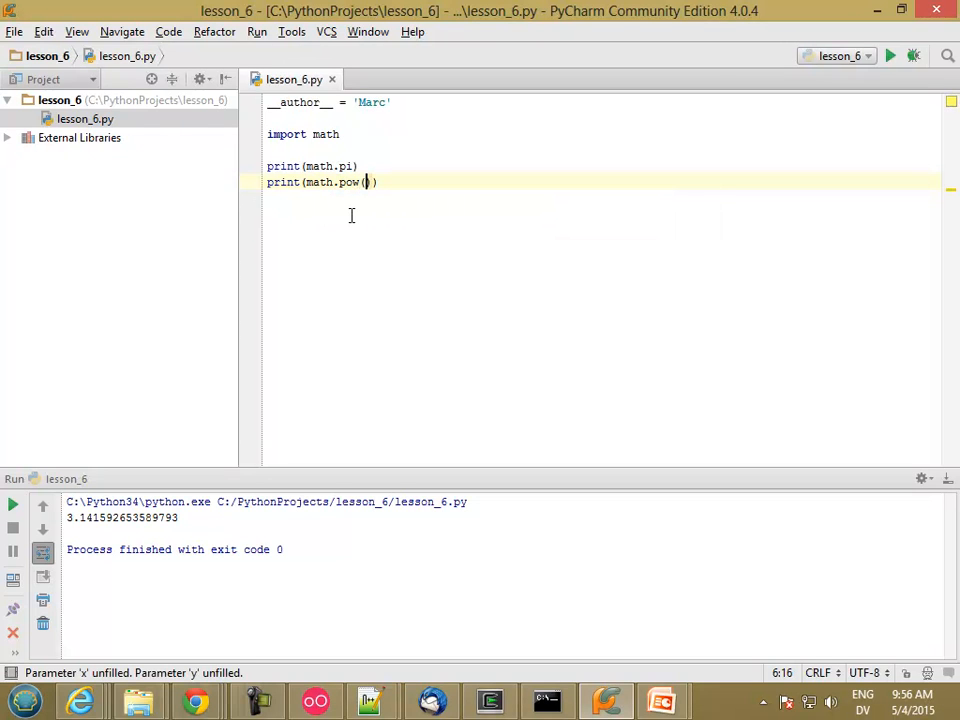
{"action": "type", "text": "3,"}
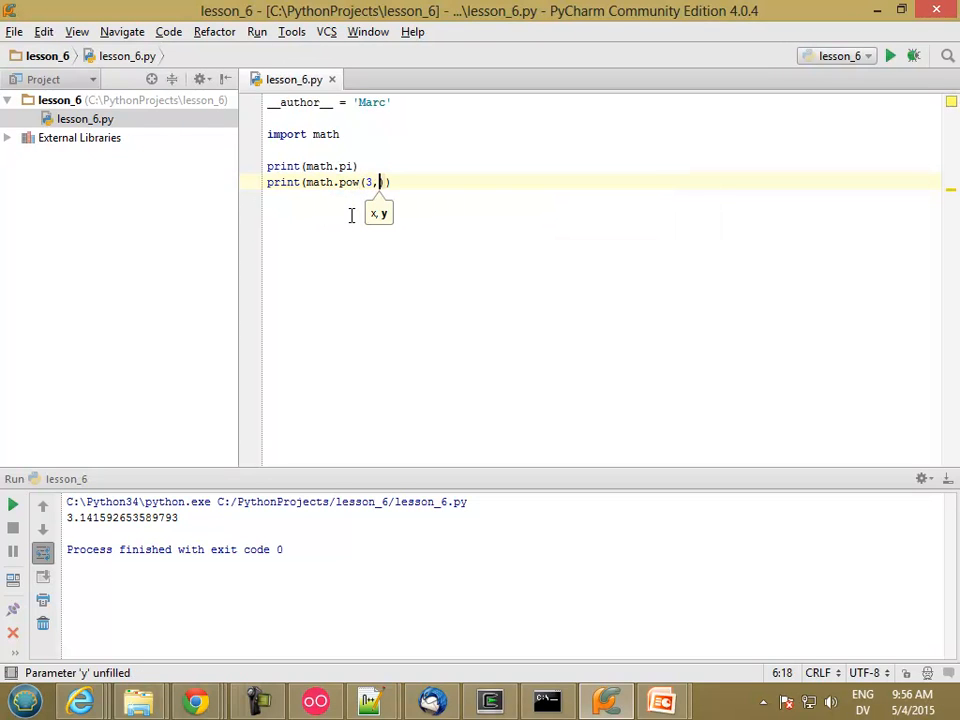
{"action": "type", "text": "2"}
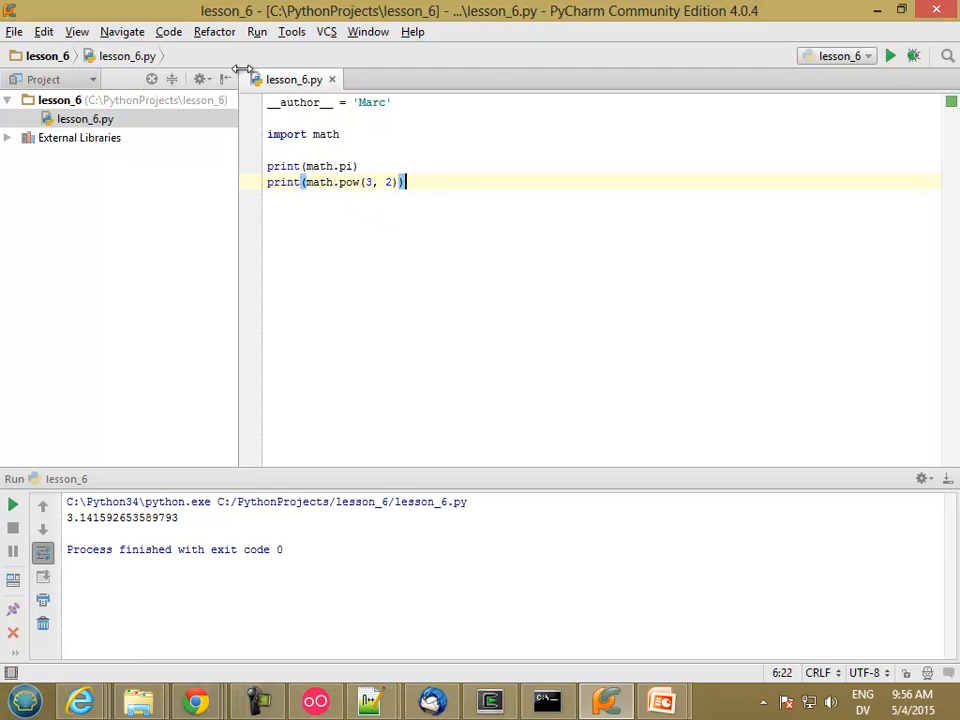
{"action": "left_click", "coordinate": [890, 56]}
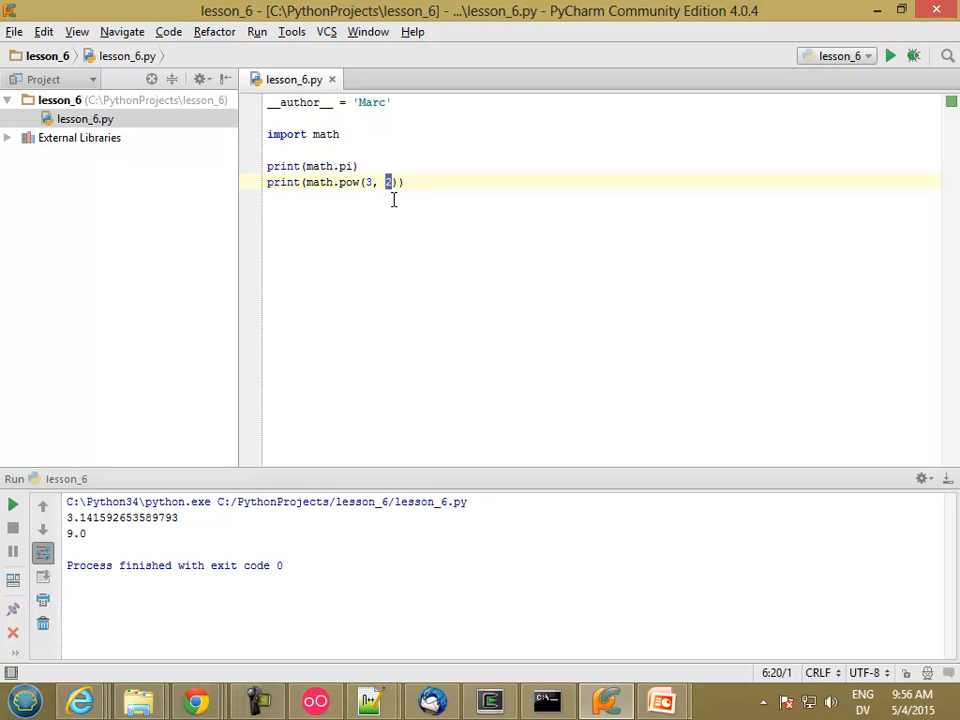
Change the exponent to 1/3 and rerun, printing 1.4422495703074083.
{"action": "type", "text": "1/3"}
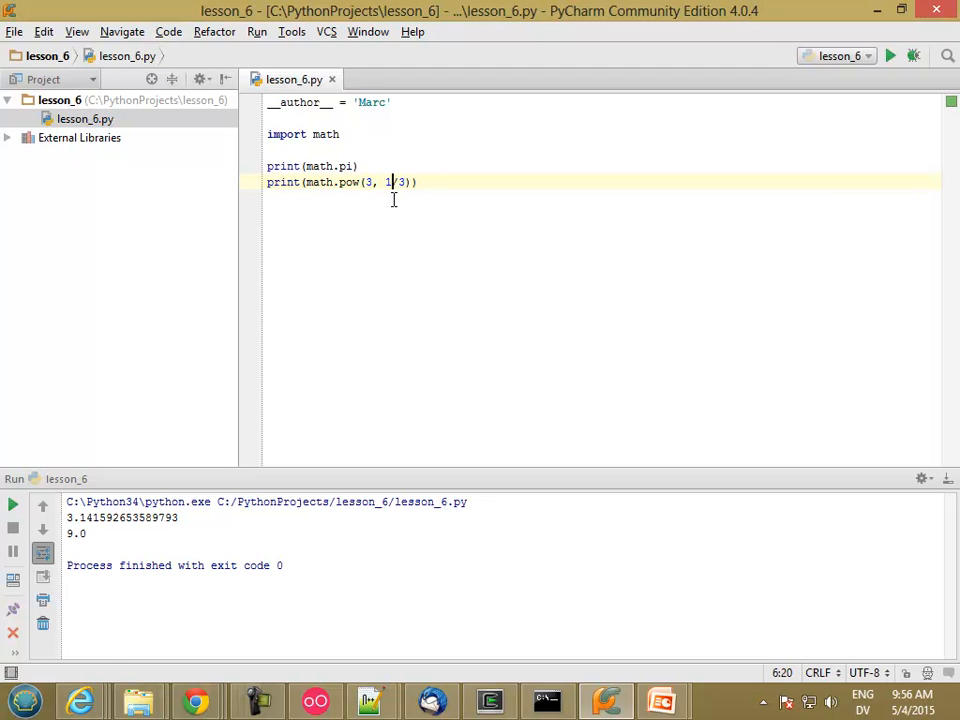
{"action": "left_click", "coordinate": [890, 56]}
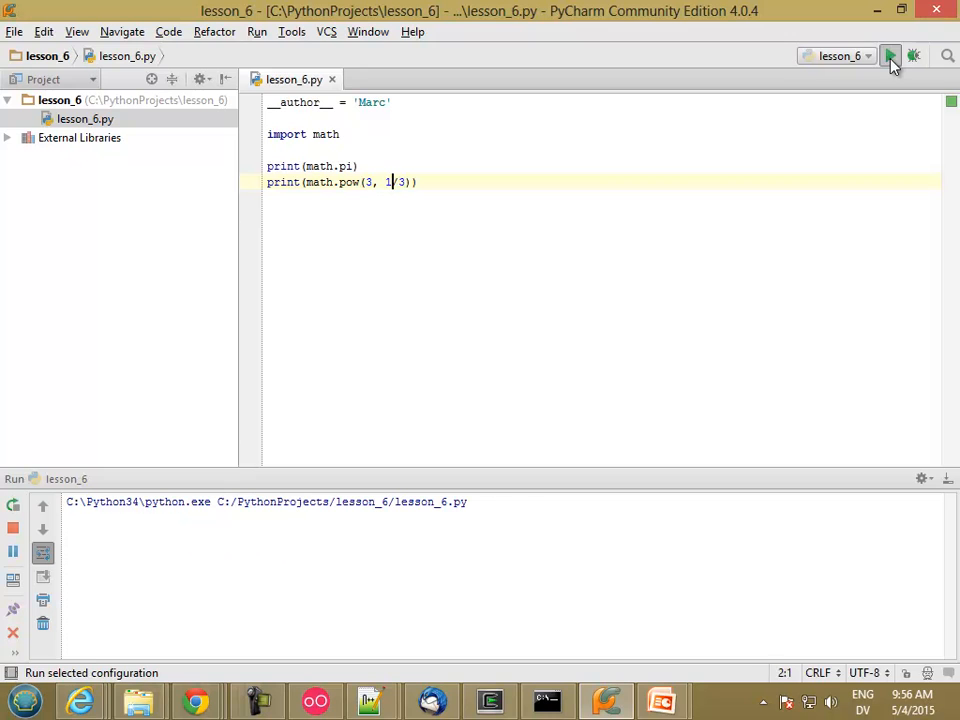
{"action": "left_click", "coordinate": [888, 56]}
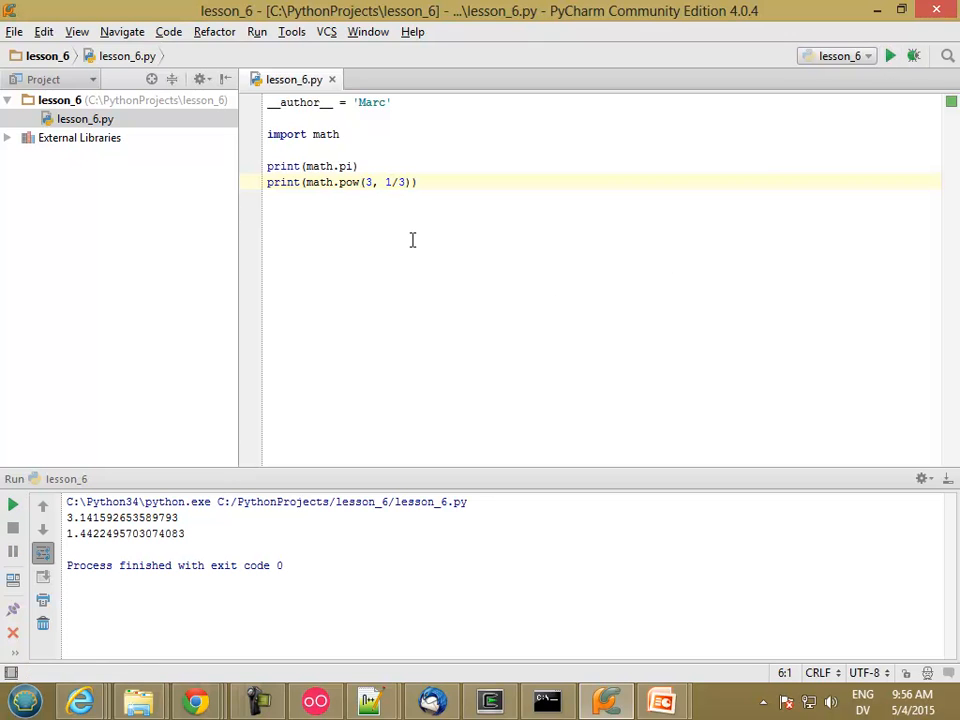
Add print(math.pow(1.44225, 3)) and run it, printing 3.000002681390625.
{"action": "type", "text": "p"}
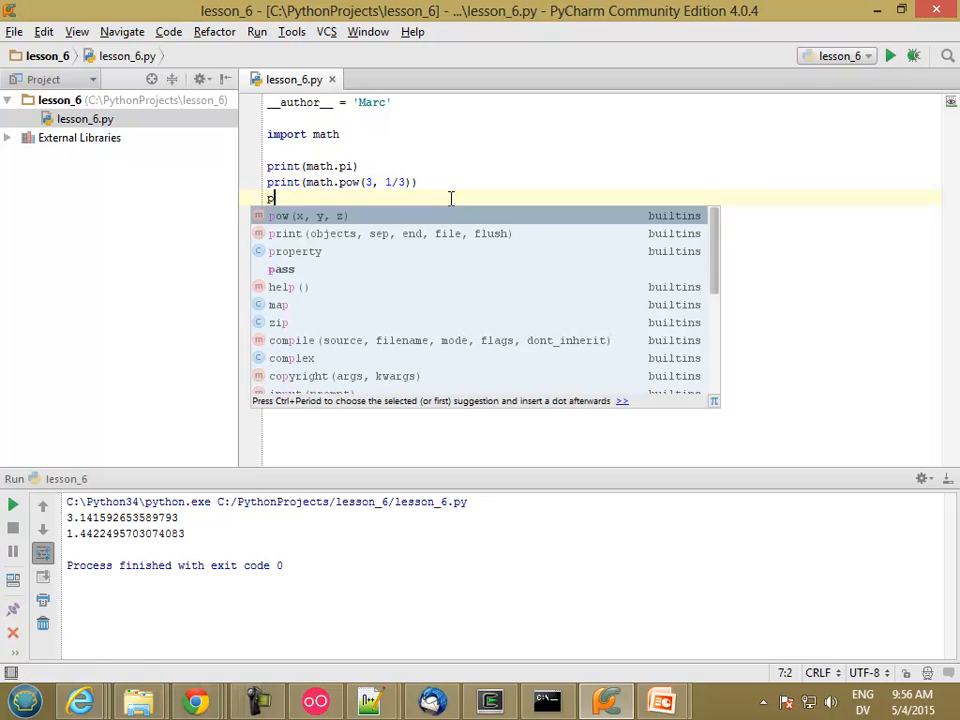
{"action": "type", "text": "print(m"}
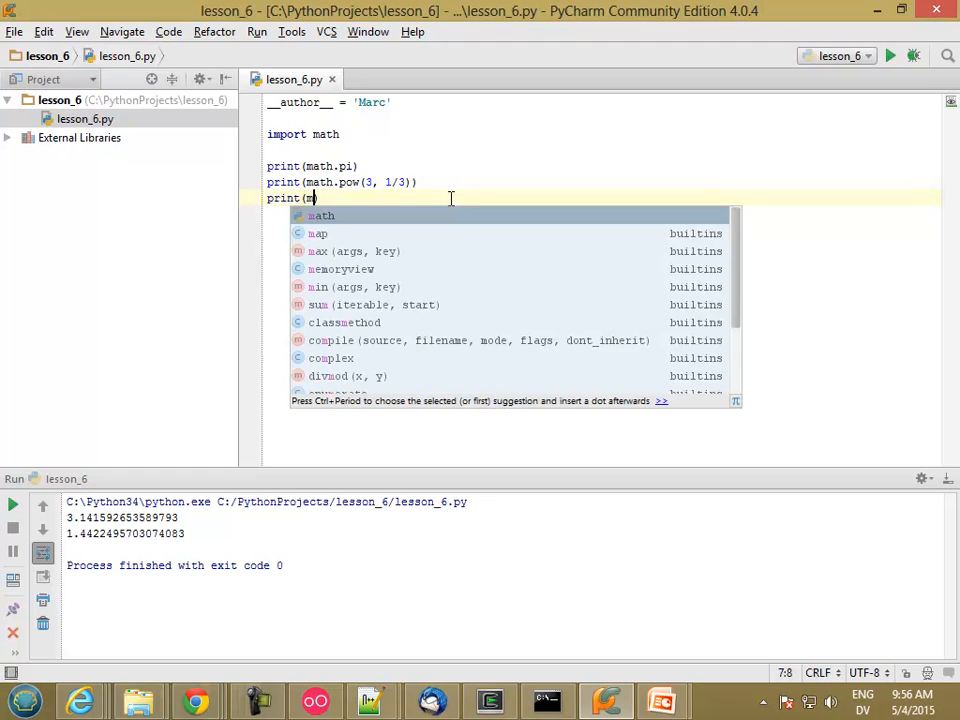
{"action": "type", "text": "ath.pow"}
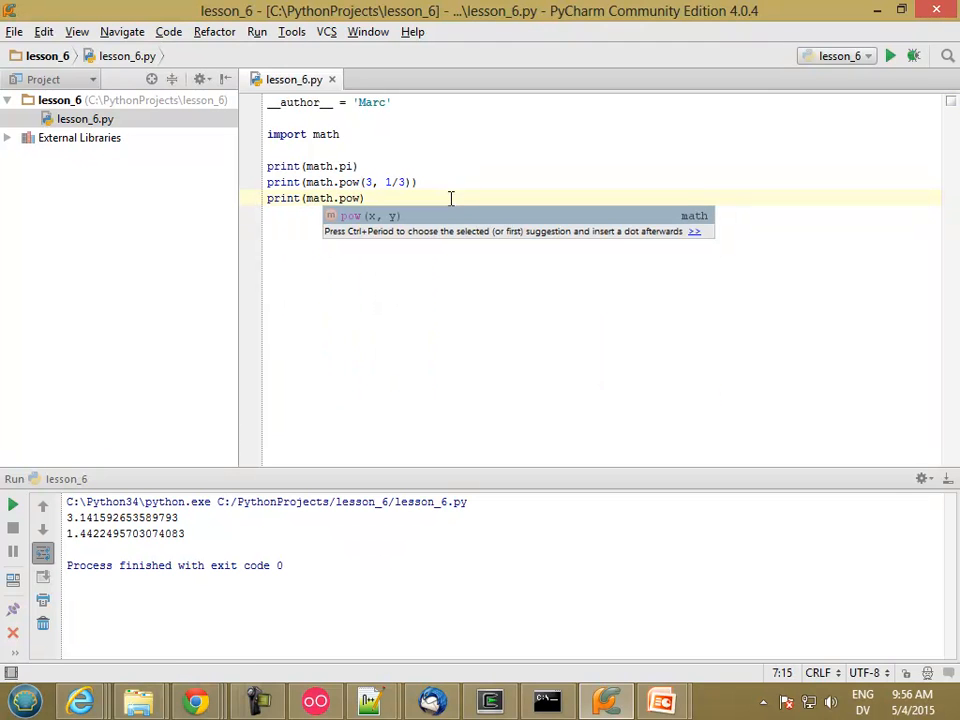
{"action": "type", "text": "1.4"}
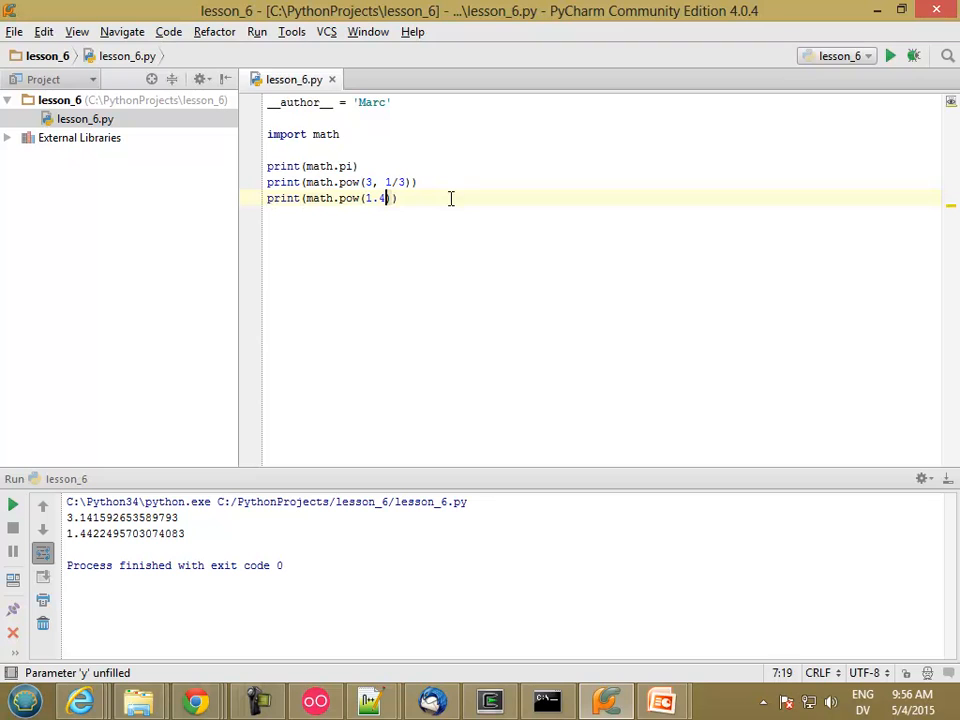
{"action": "type", "text": "4225"}
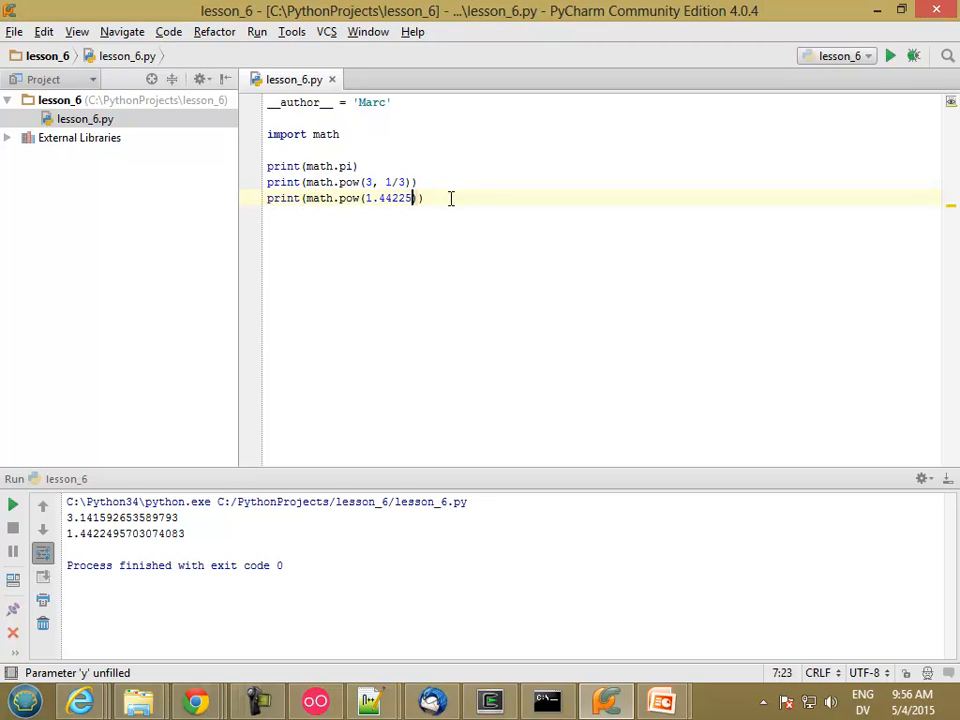
{"action": "type", "text": ", 3"}
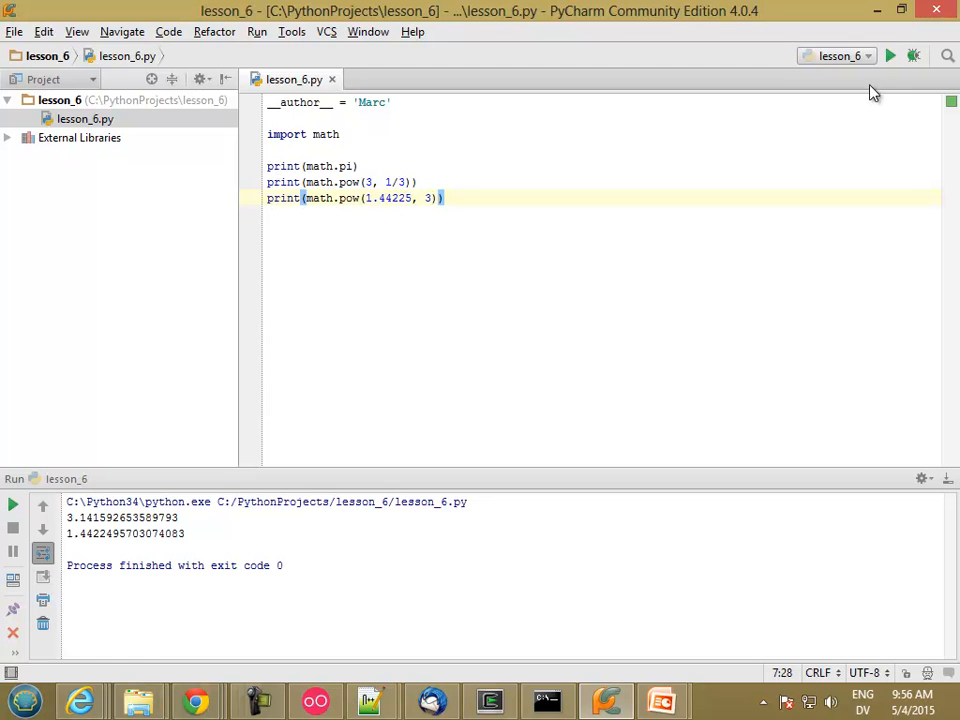
{"action": "left_click", "coordinate": [888, 56]}
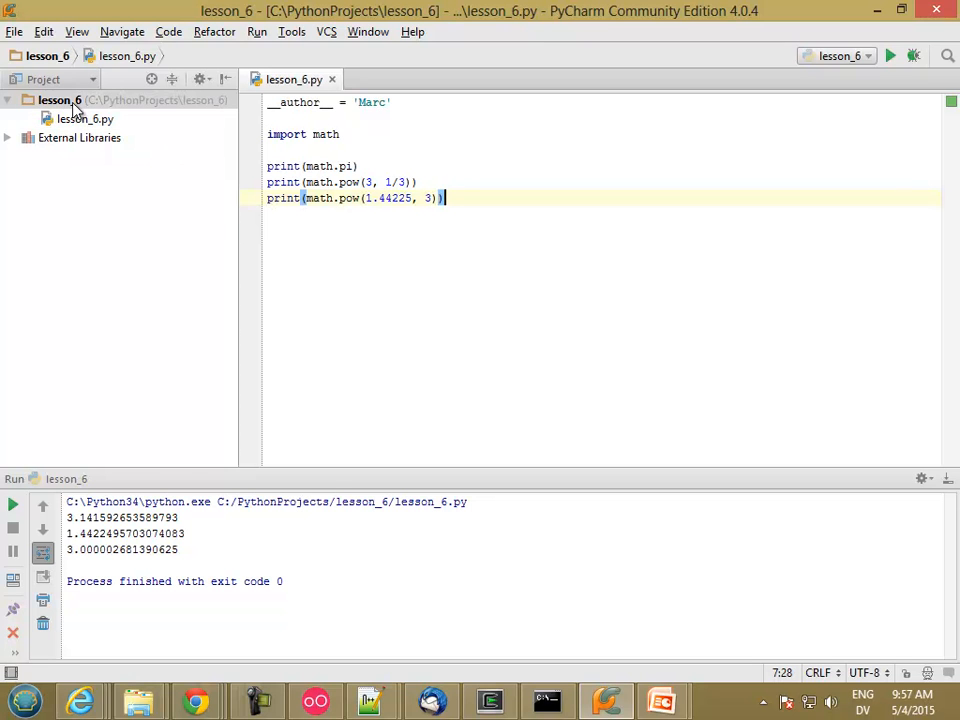
Add a second Python file named hellolib.py to the lesson_6 project.
{"action": "right_click", "coordinate": [60, 100]}
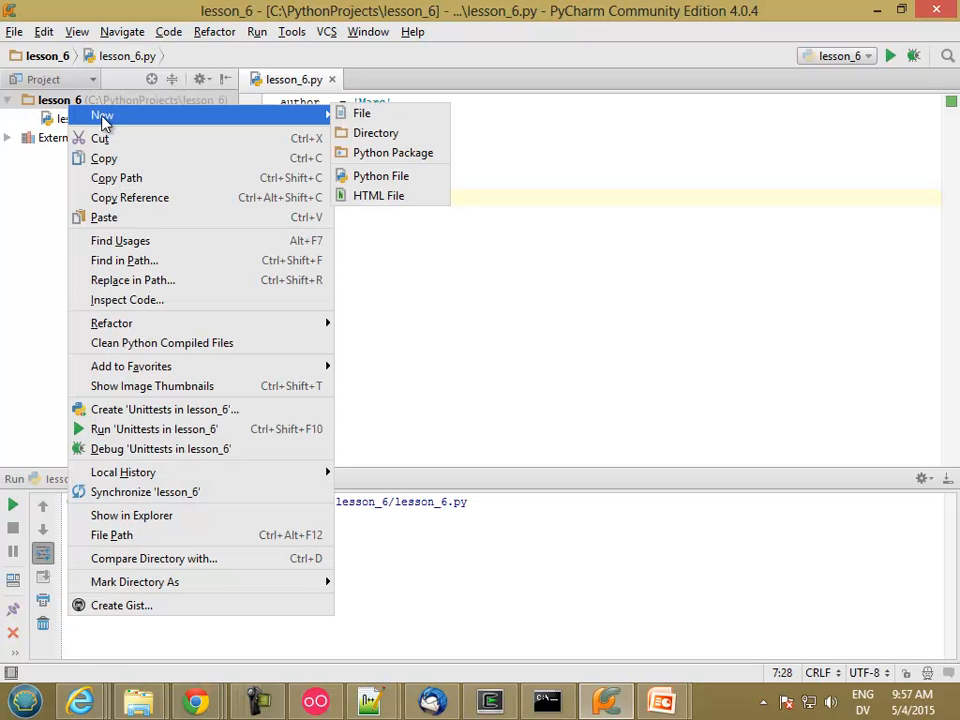
{"action": "left_click", "coordinate": [380, 176]}
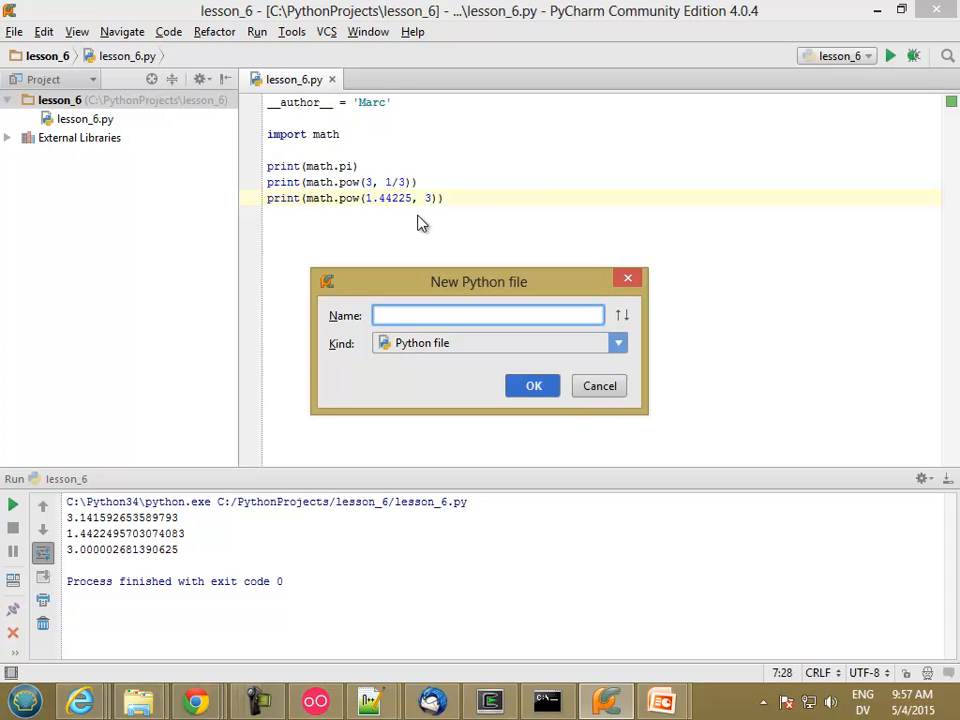
{"action": "type", "text": "hello"}
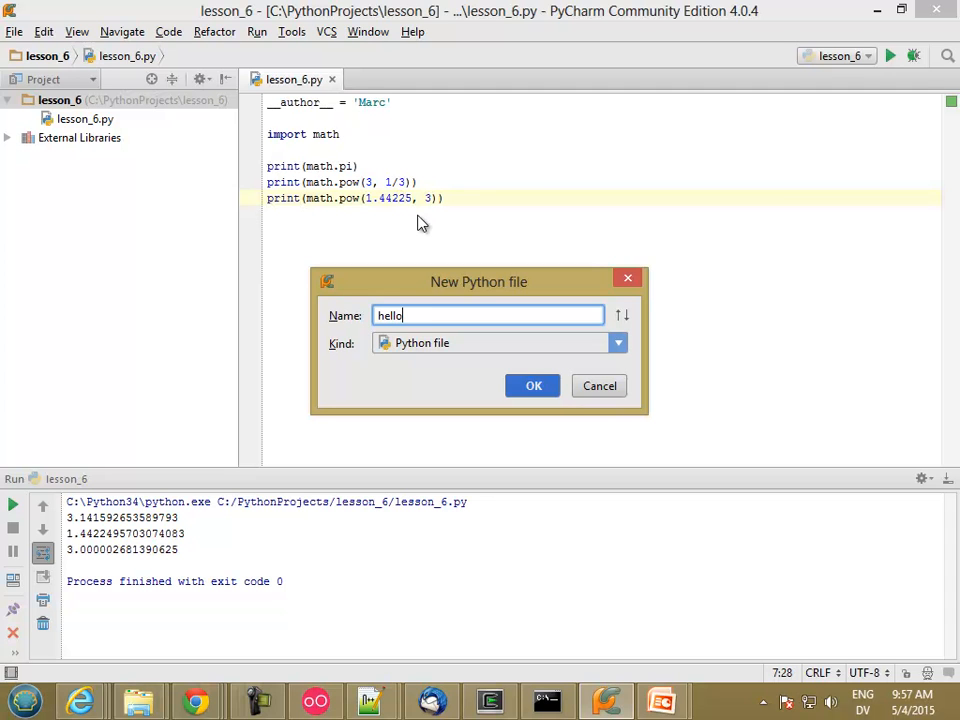
{"action": "left_click", "coordinate": [532, 384]}
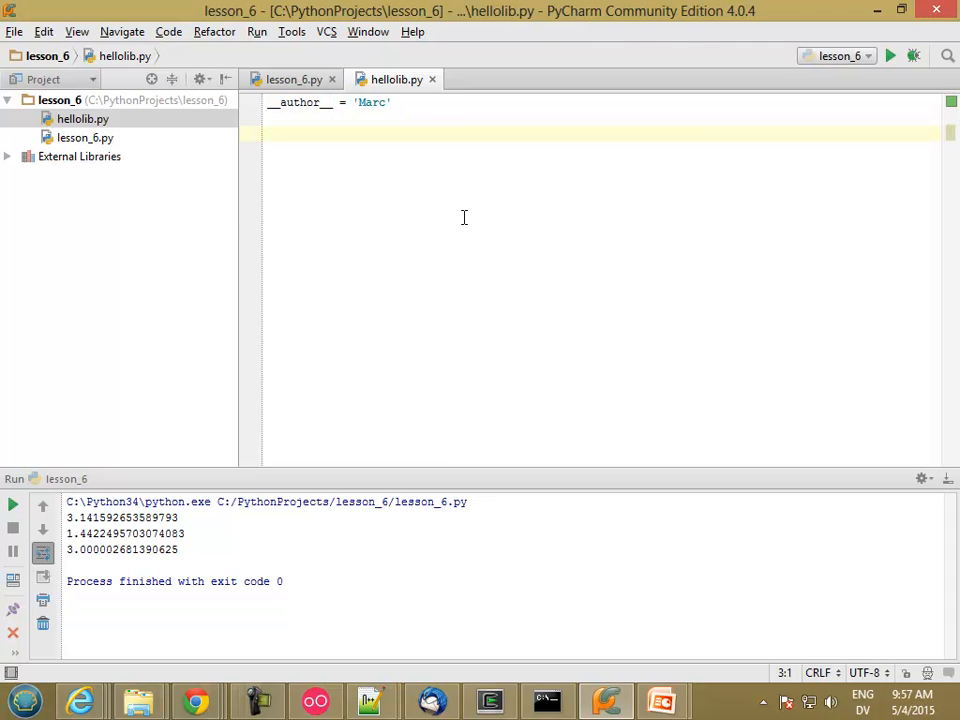
Define def hello() returning "Hello World!" in hellolib.py.
{"action": "type", "text": "def"}
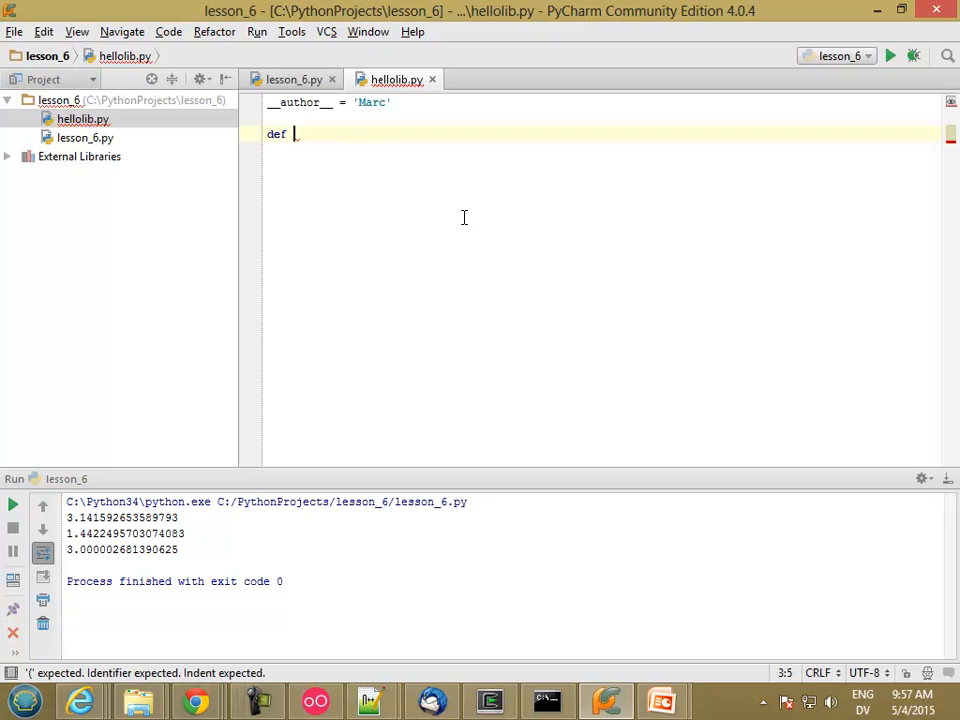
{"action": "type", "text": "hello():"}
{"action": "left_click", "coordinate": [600, 150]}
{"action": "type", "text": "return \"Hello "}
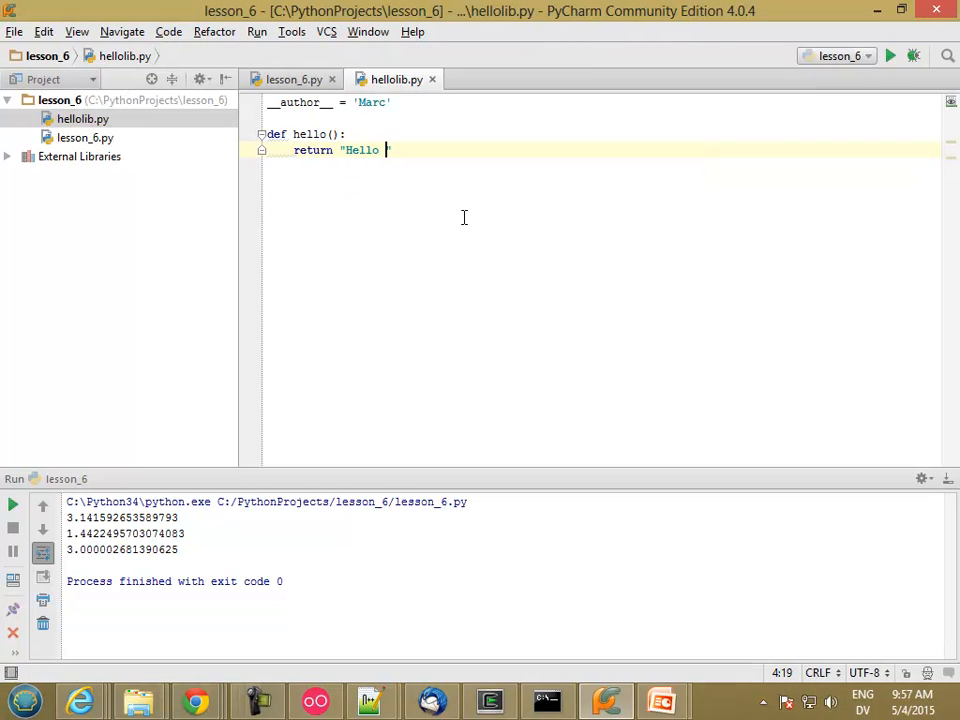
{"action": "type", "text": "World!"}
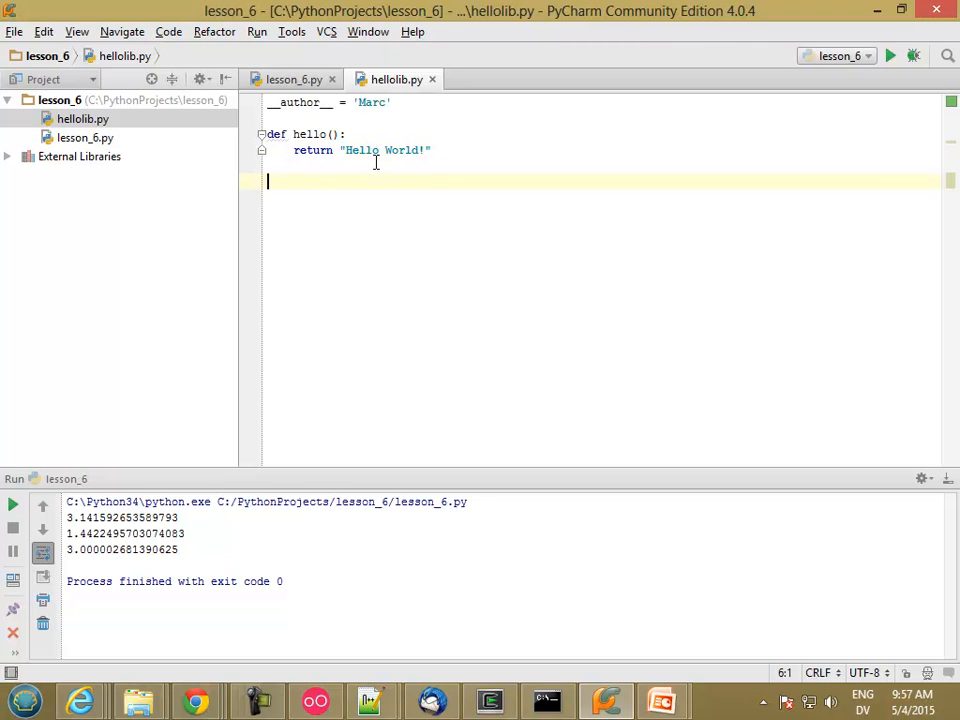
{"action": "mouse_move", "coordinate": [376, 158]}
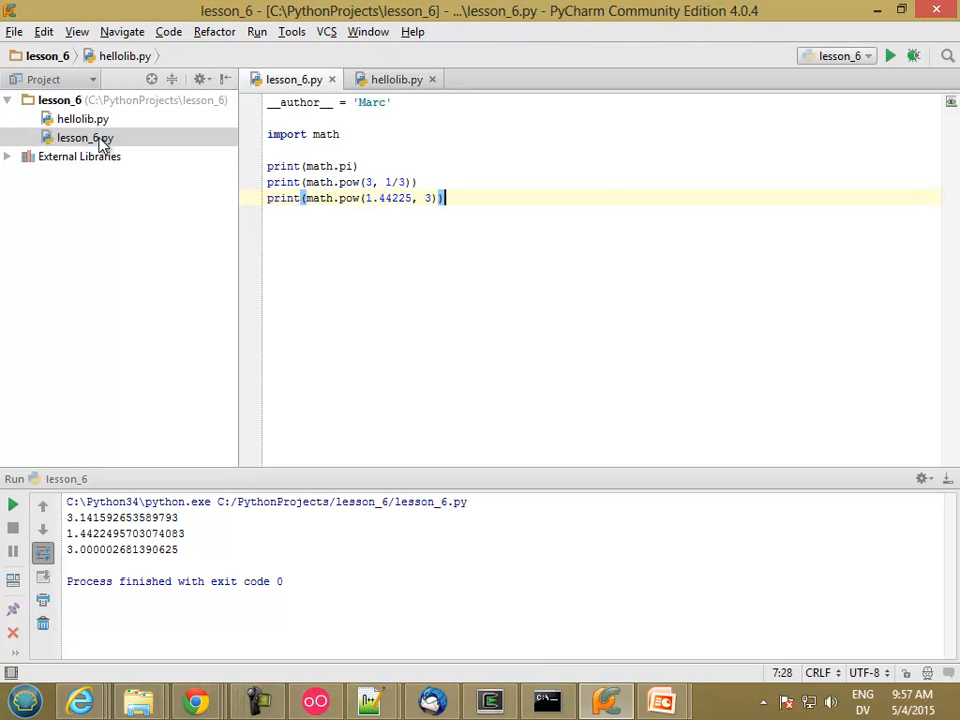
Add import hellolib and print(hellolib.hello()) to lesson_6.py.
{"action": "type", "text": "import hellolib"}
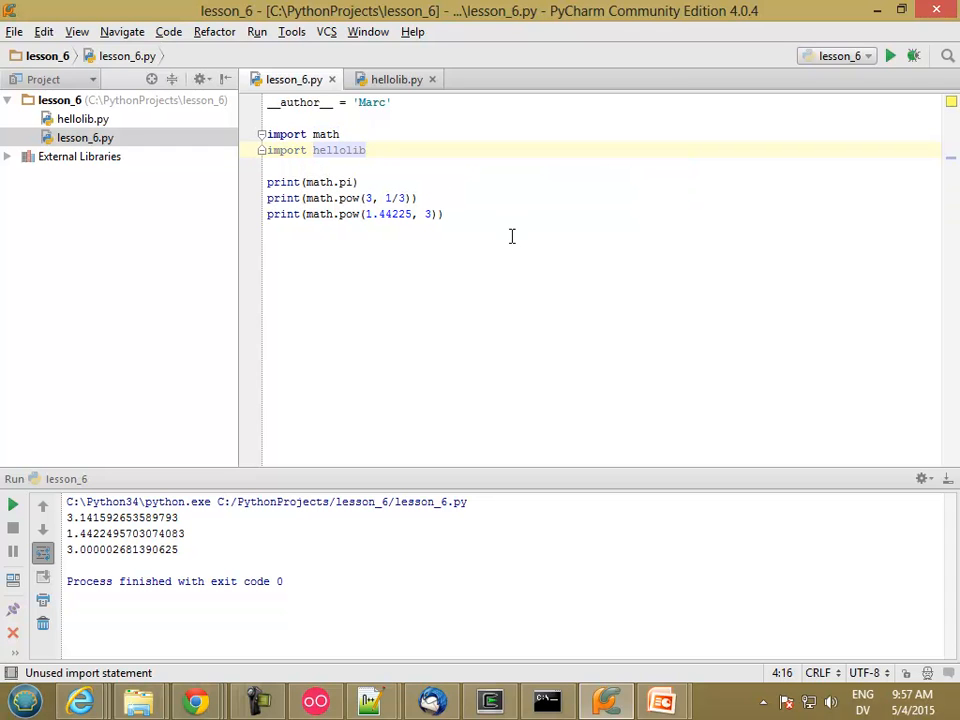
{"action": "type", "text": "print("}
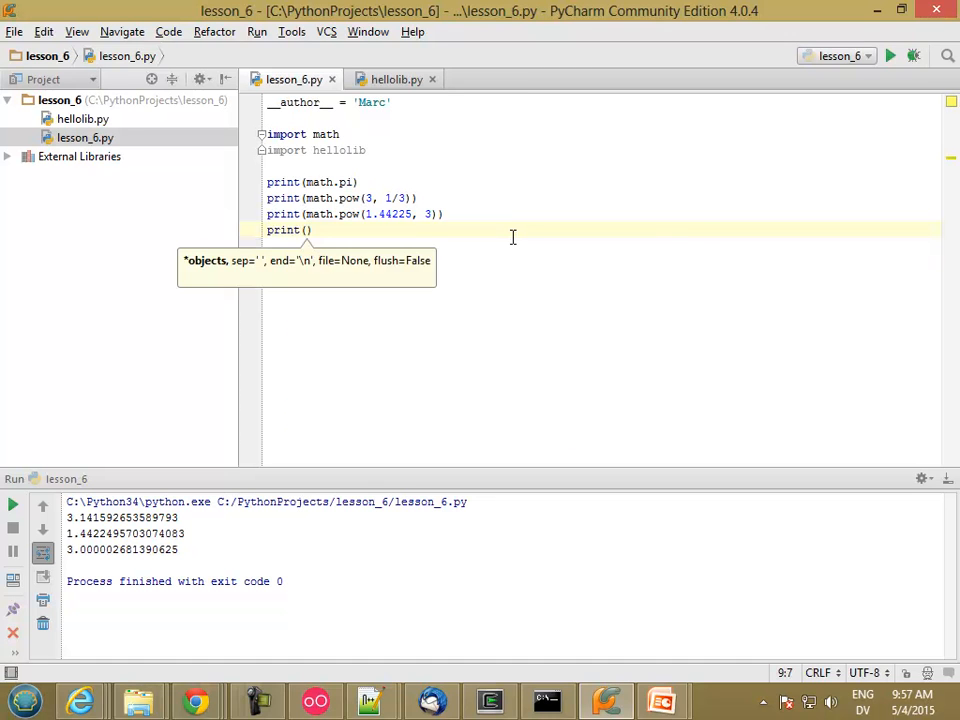
{"action": "type", "text": "hellolib.hello("}
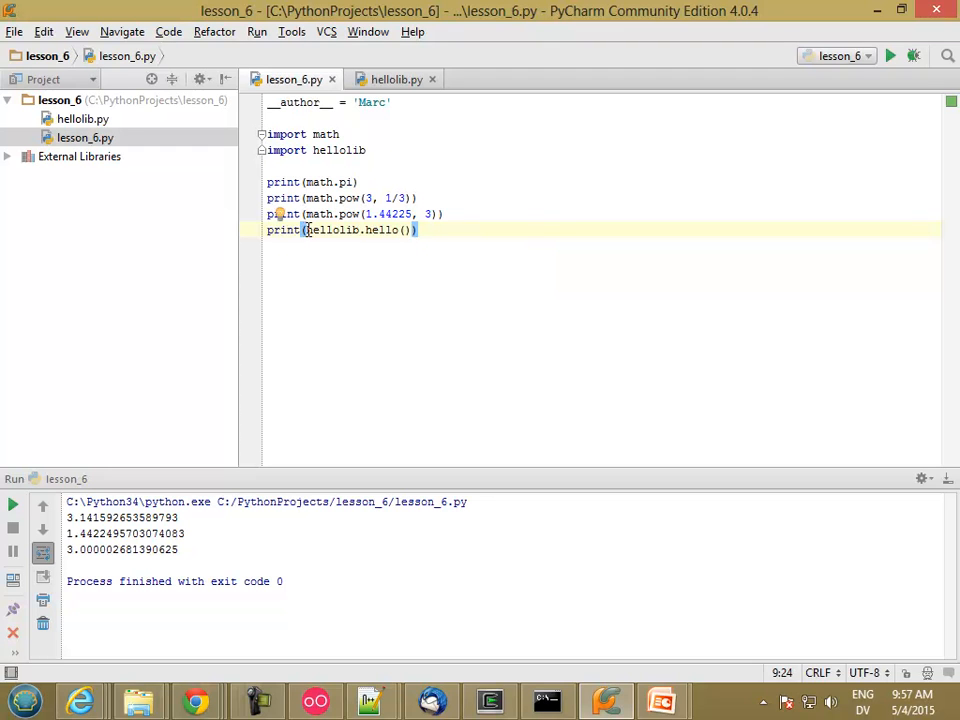
{"action": "double_click", "coordinate": [332, 228]}
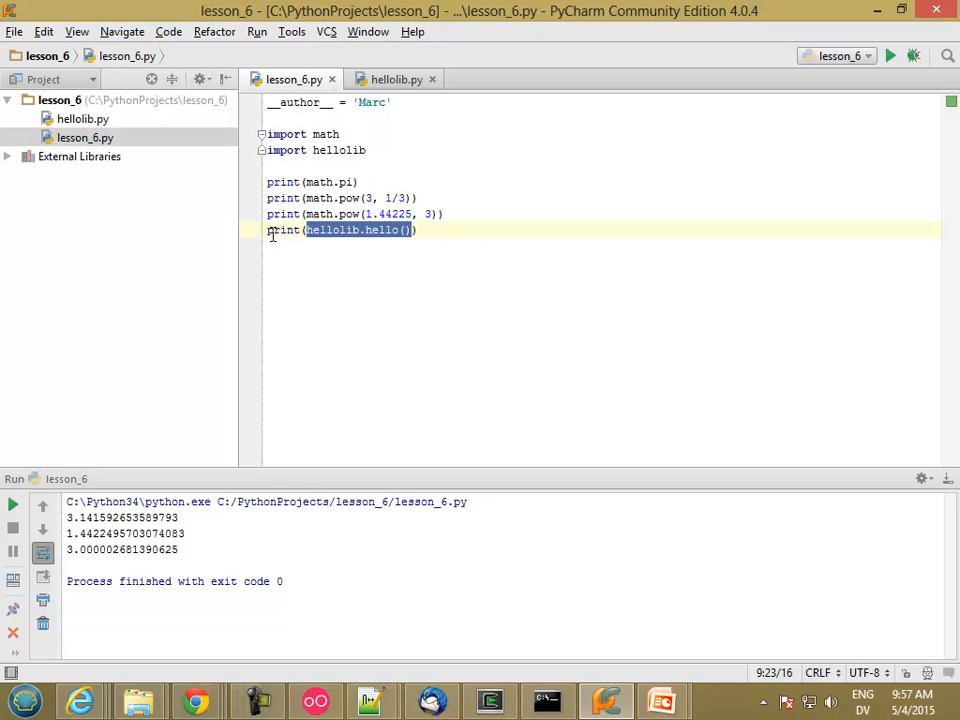
{"action": "triple_click", "coordinate": [340, 230]}
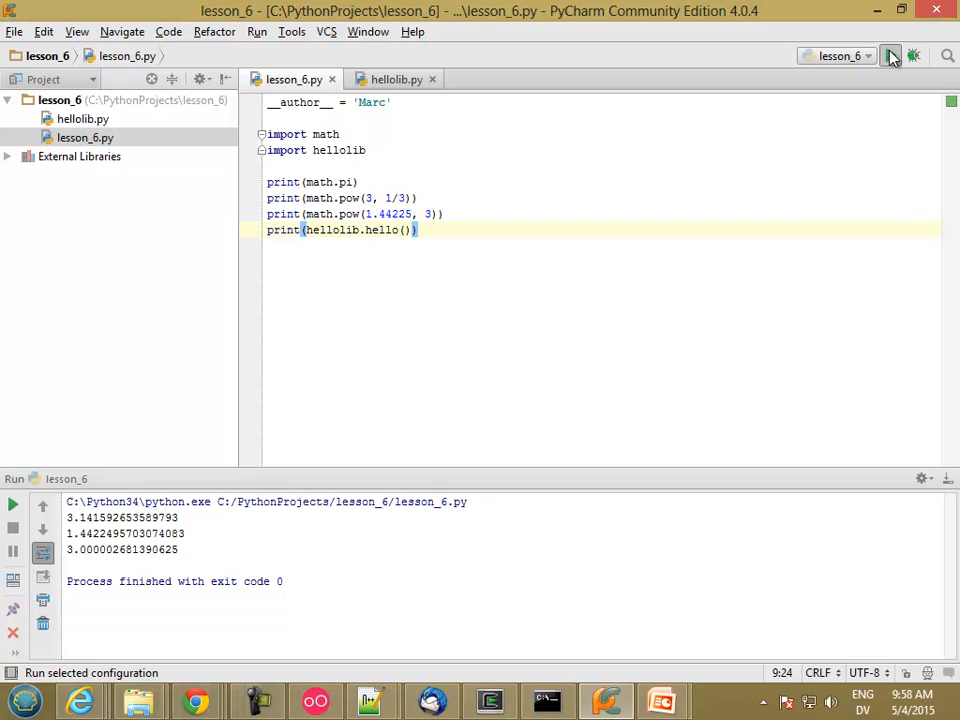
Run lesson_6.py so Hello World! prints after the three math results.
{"action": "left_click", "coordinate": [890, 56]}
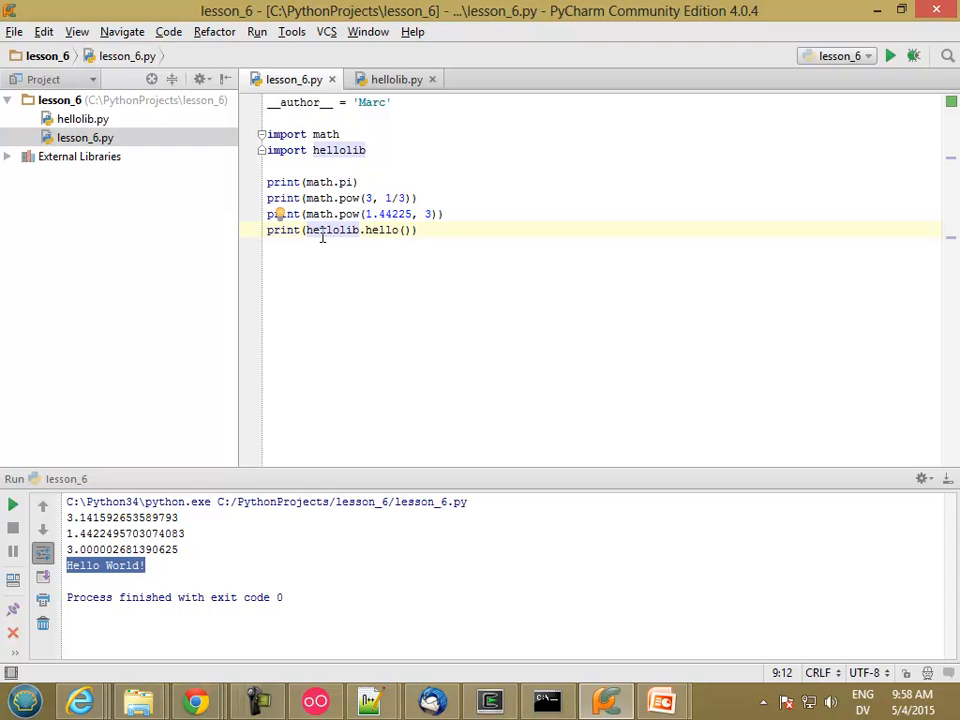
{"action": "double_click", "coordinate": [340, 150]}
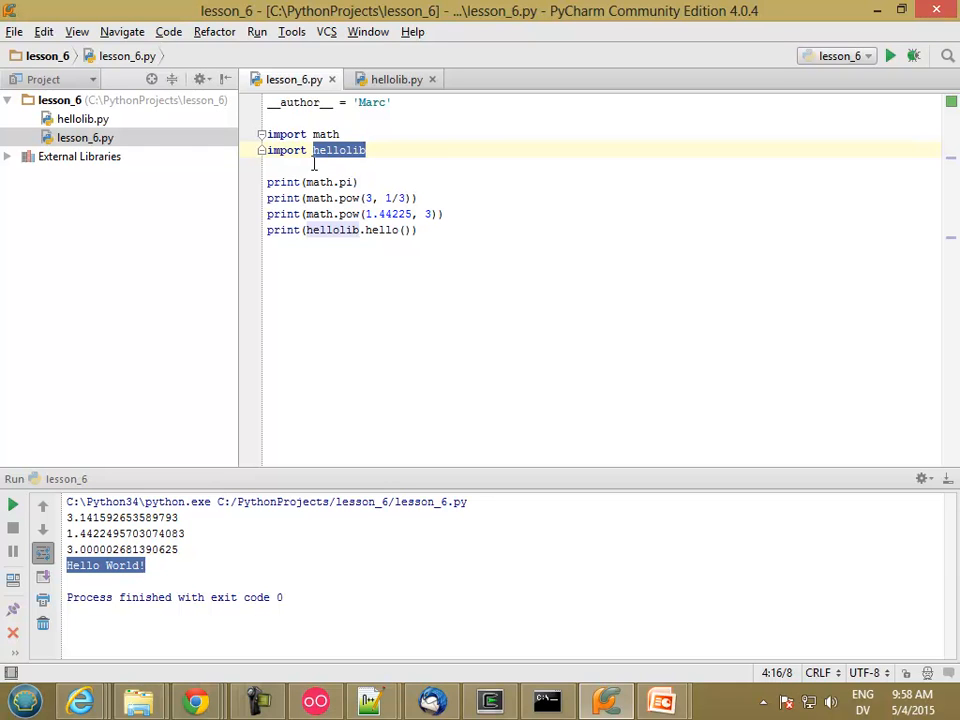
{"action": "mouse_move", "coordinate": [322, 150]}
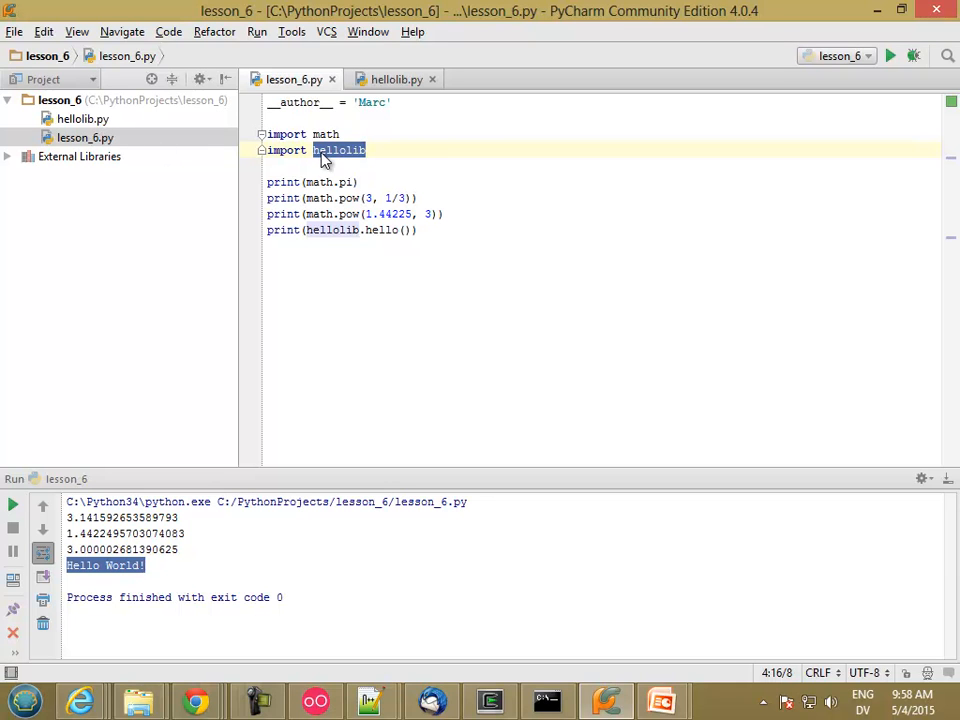
{"action": "mouse_move", "coordinate": [144, 148]}
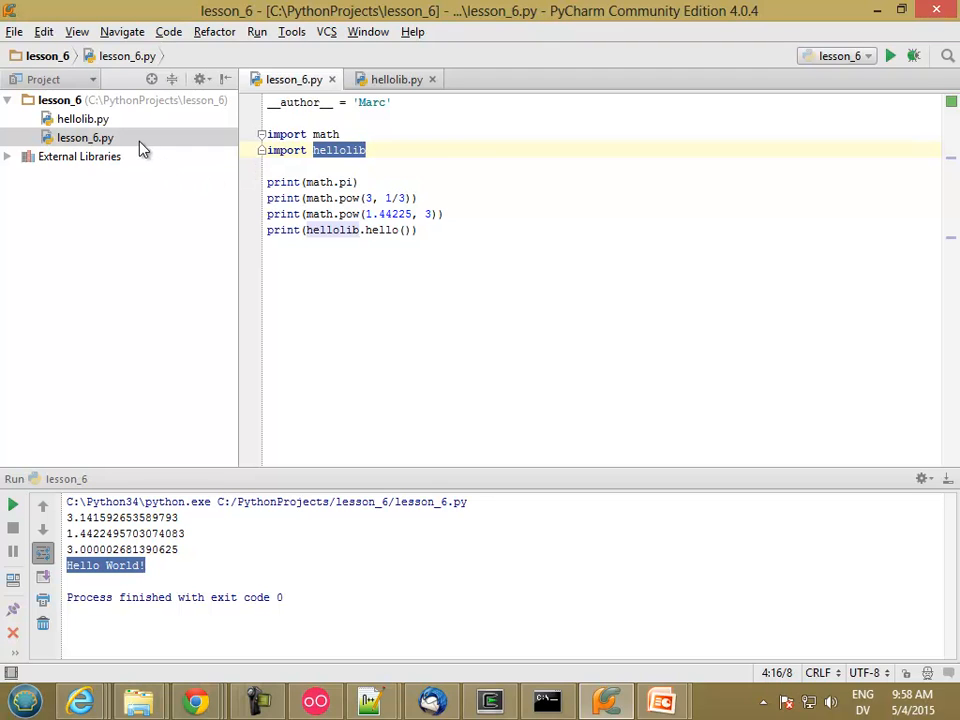
{"action": "mouse_move", "coordinate": [104, 136]}
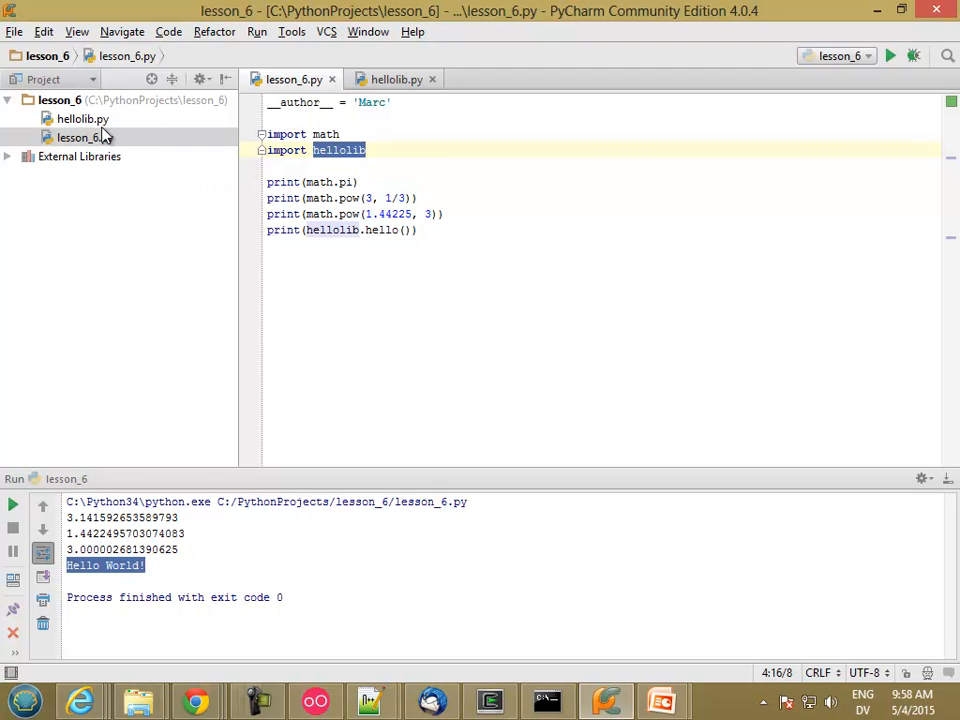